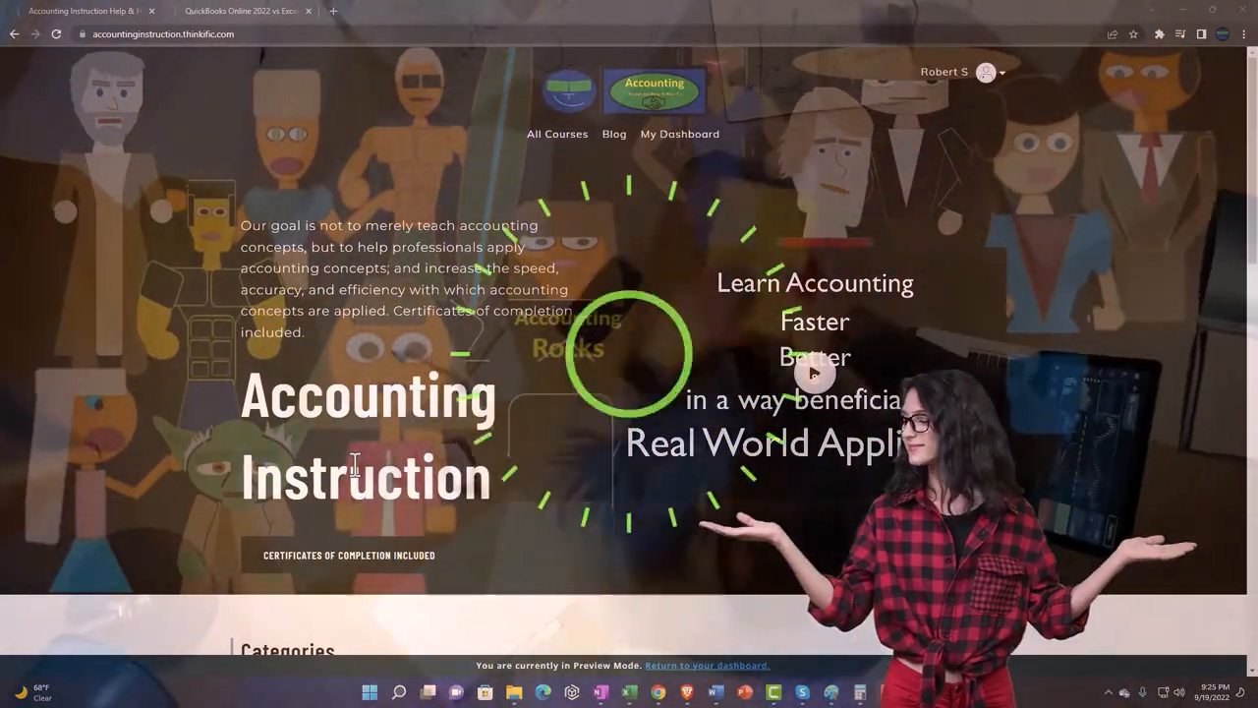
Scroll down the Accounting Instruction home page through the course categories
{"action": "scroll", "scroll_direction": "down", "scroll_amount": 3}
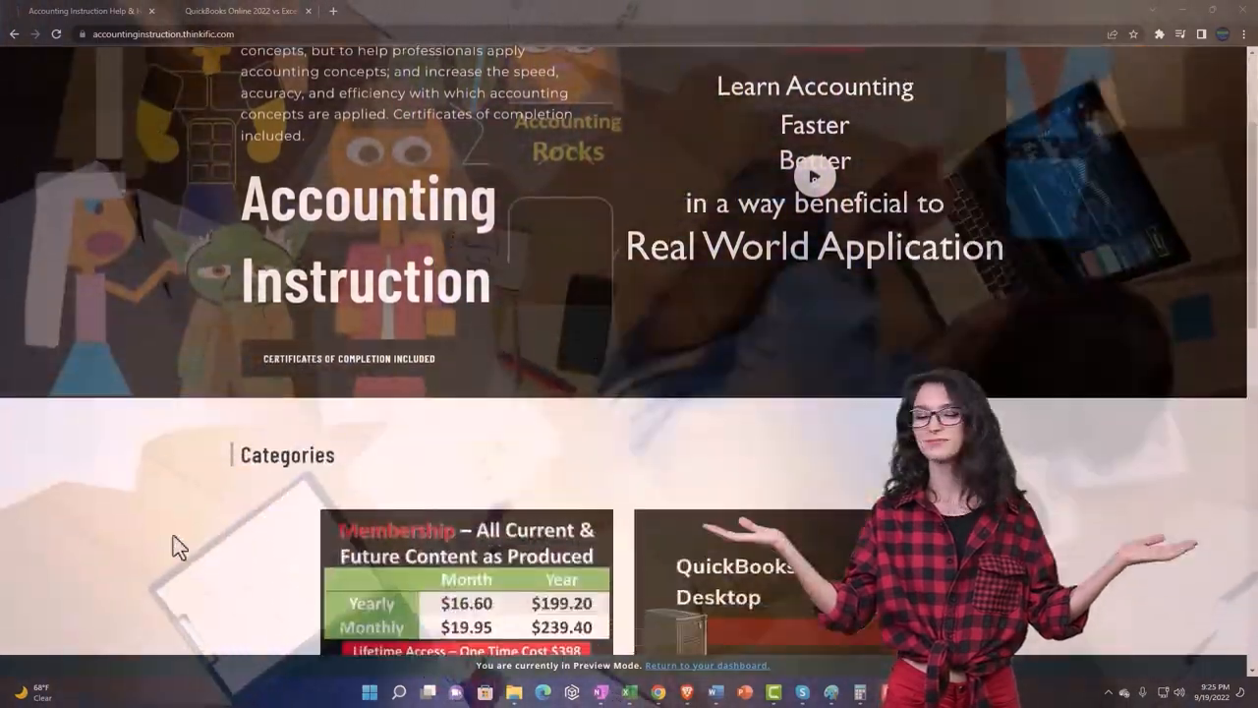
{"action": "scroll", "scroll_direction": "down", "scroll_amount": 3}
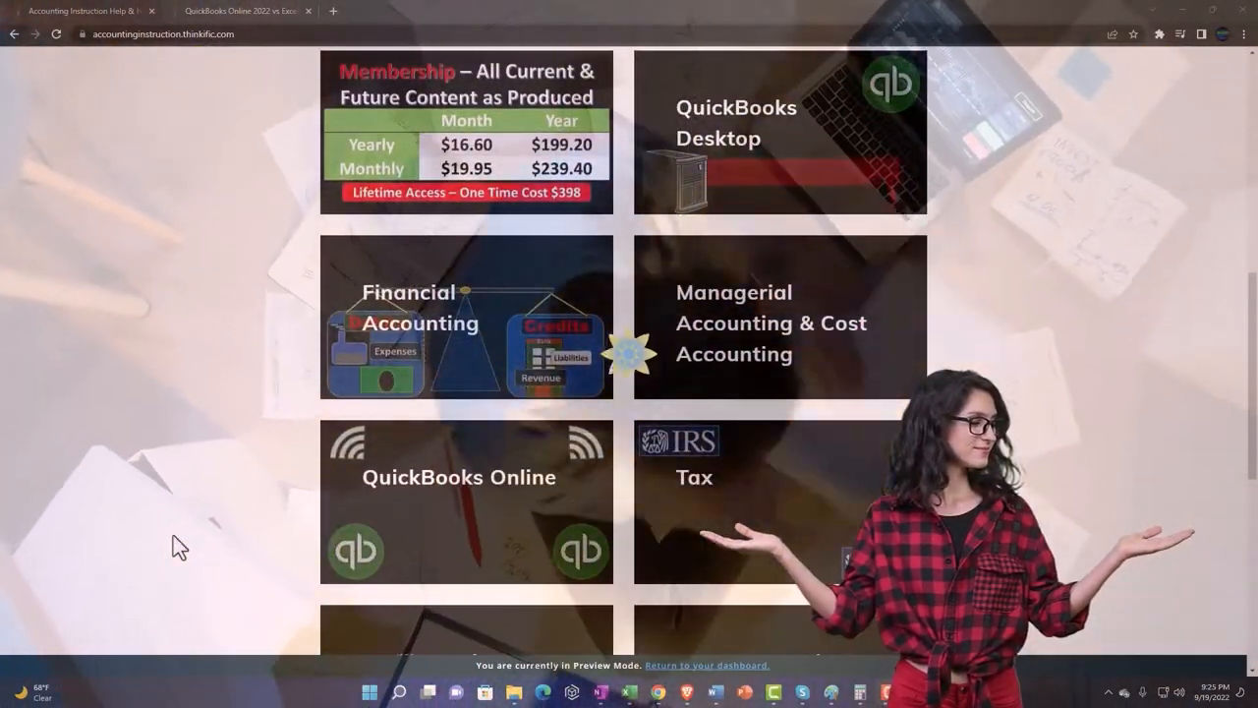
{"action": "scroll", "scroll_direction": "down", "scroll_amount": 3}
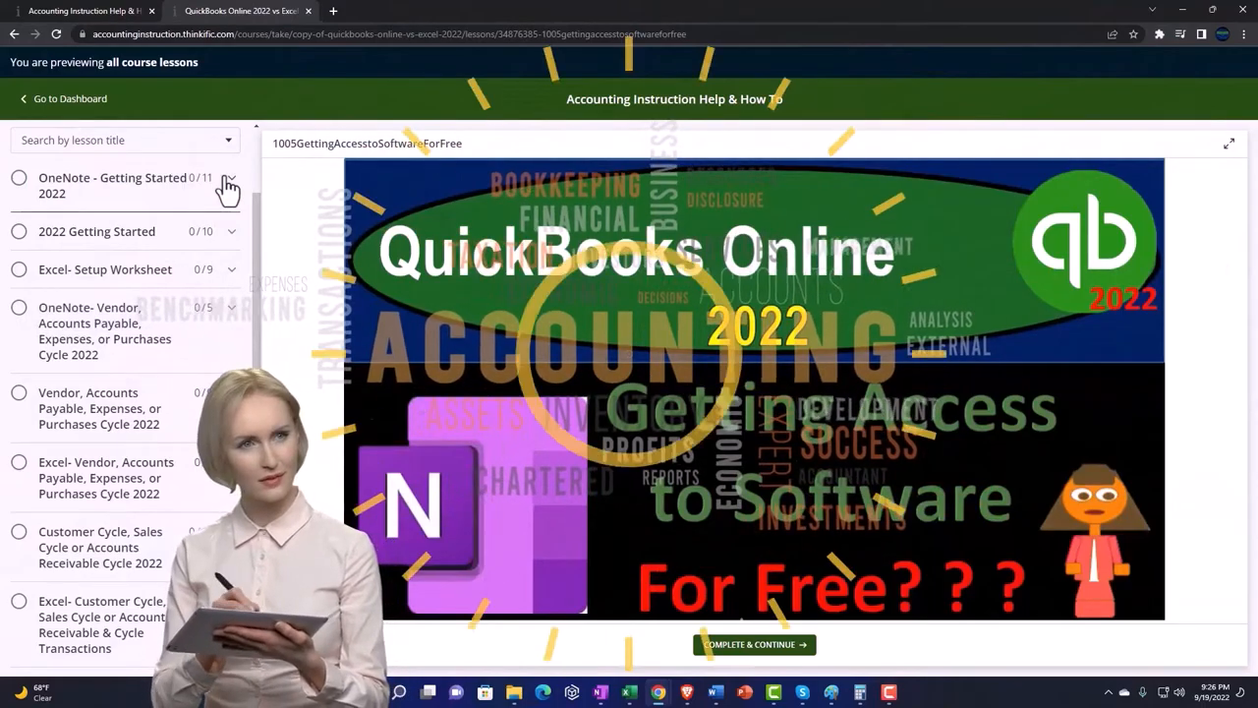
Switch from the Thinkific lesson to QuickBooks Desktop's Rock Castle Construction Home page
{"action": "left_click", "coordinate": [227, 187]}
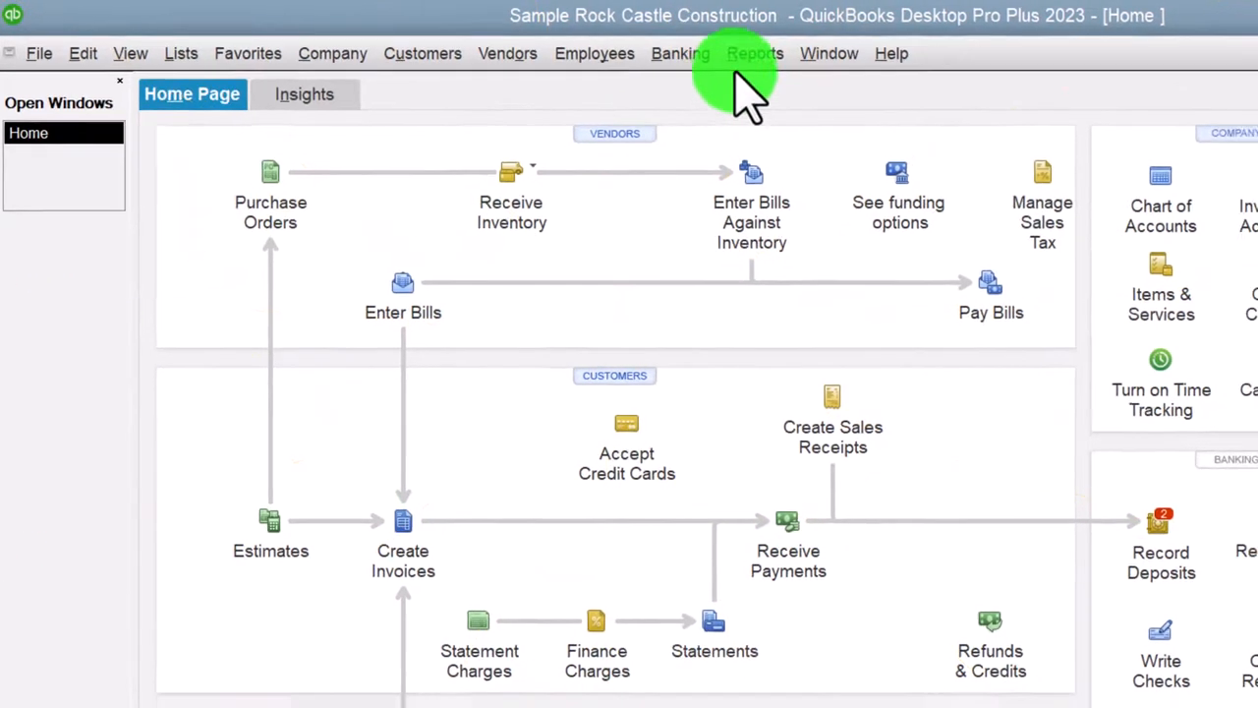
Review the Profit & Loss report's Fonts & Numbers customisation options, then head to the Reports menu
{"action": "left_click", "coordinate": [753, 53]}
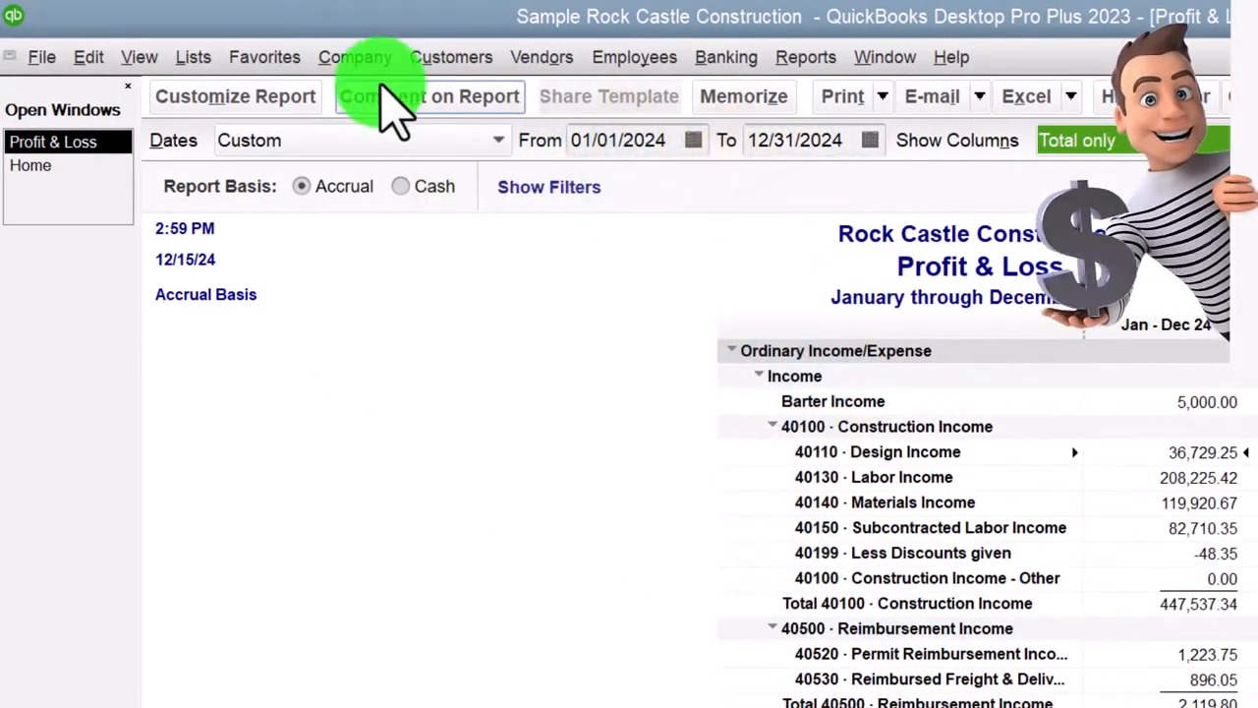
{"action": "left_click", "coordinate": [234, 96]}
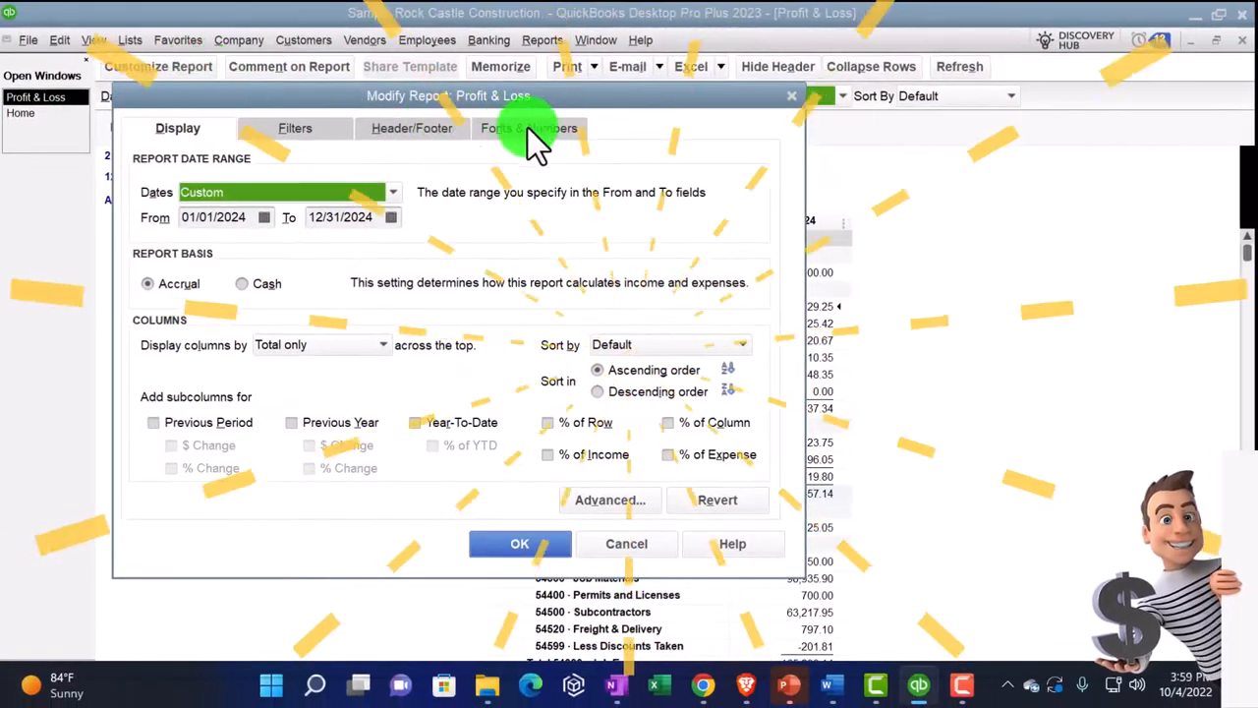
{"action": "left_click", "coordinate": [528, 127]}
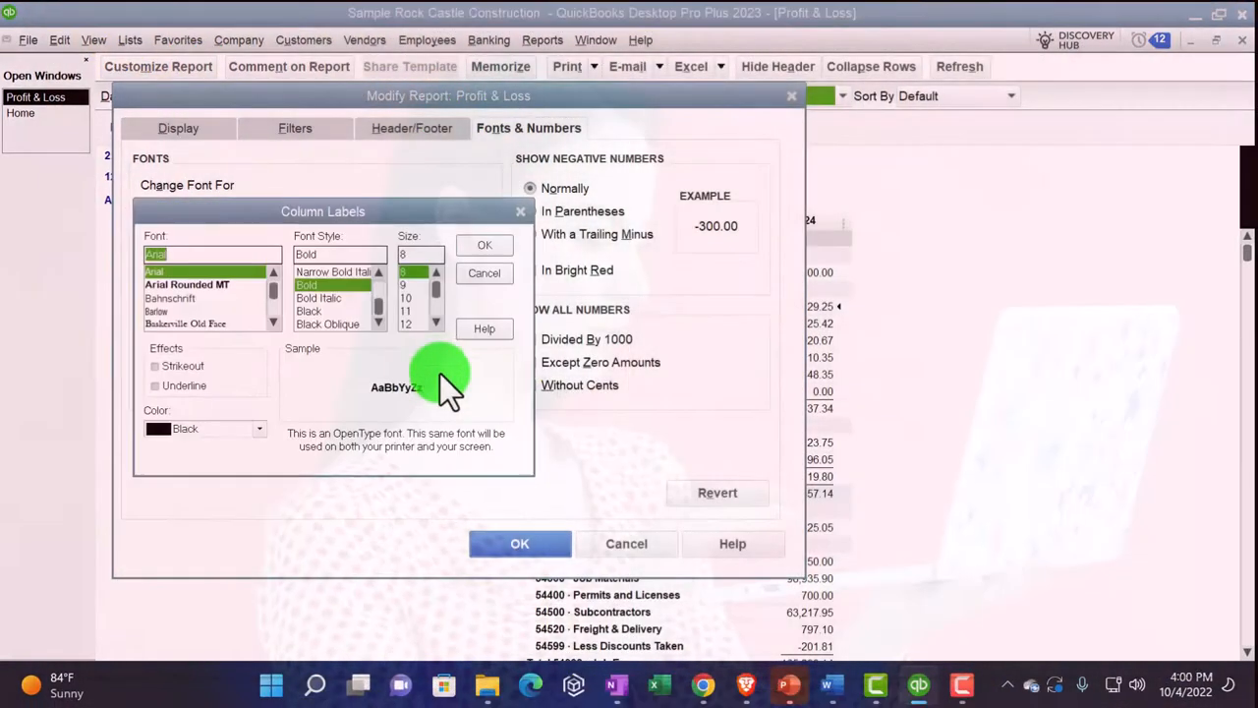
{"action": "left_click", "coordinate": [483, 244]}
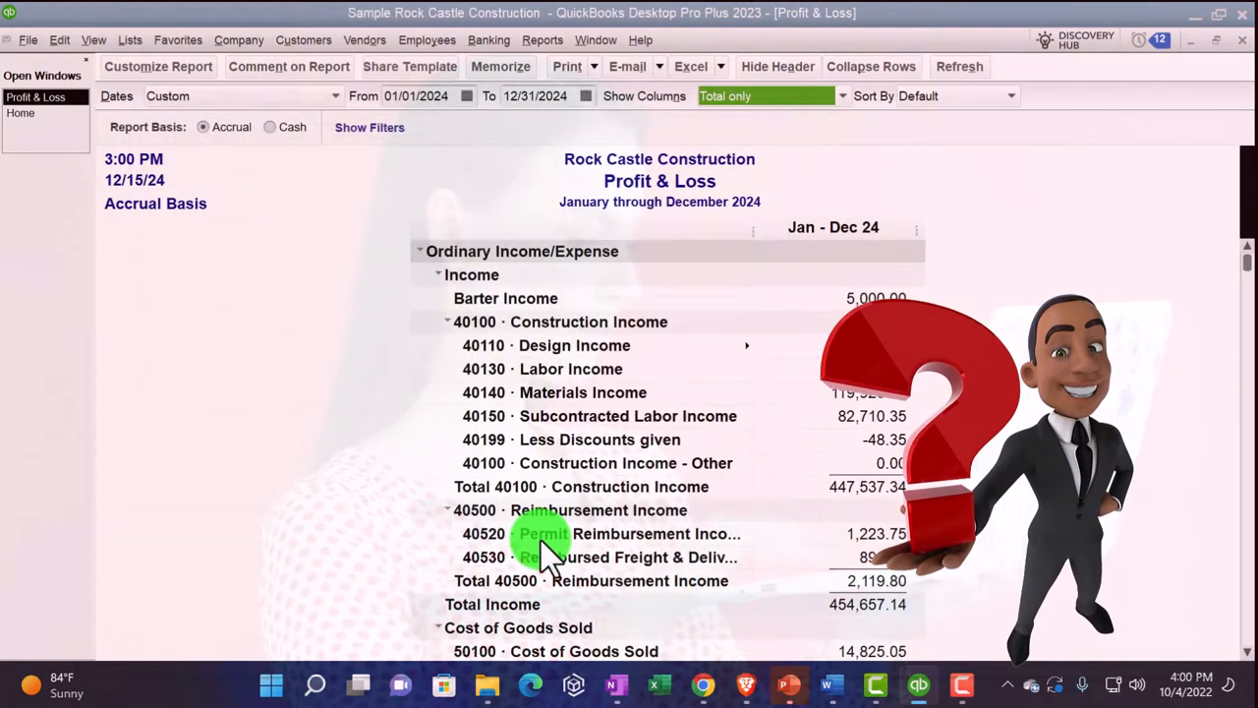
{"action": "left_click", "coordinate": [543, 41]}
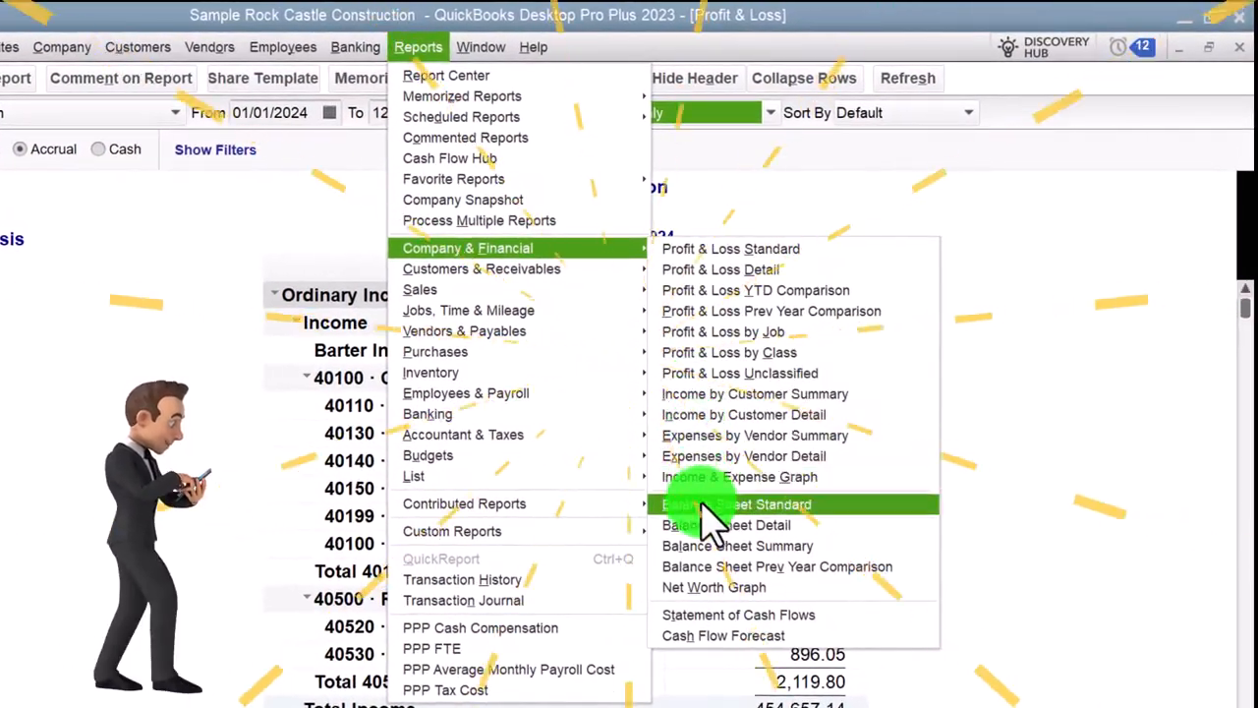
Run the standard Balance Sheet for This Fiscal Year and review its Fonts & Numbers options
{"action": "left_click", "coordinate": [744, 503]}
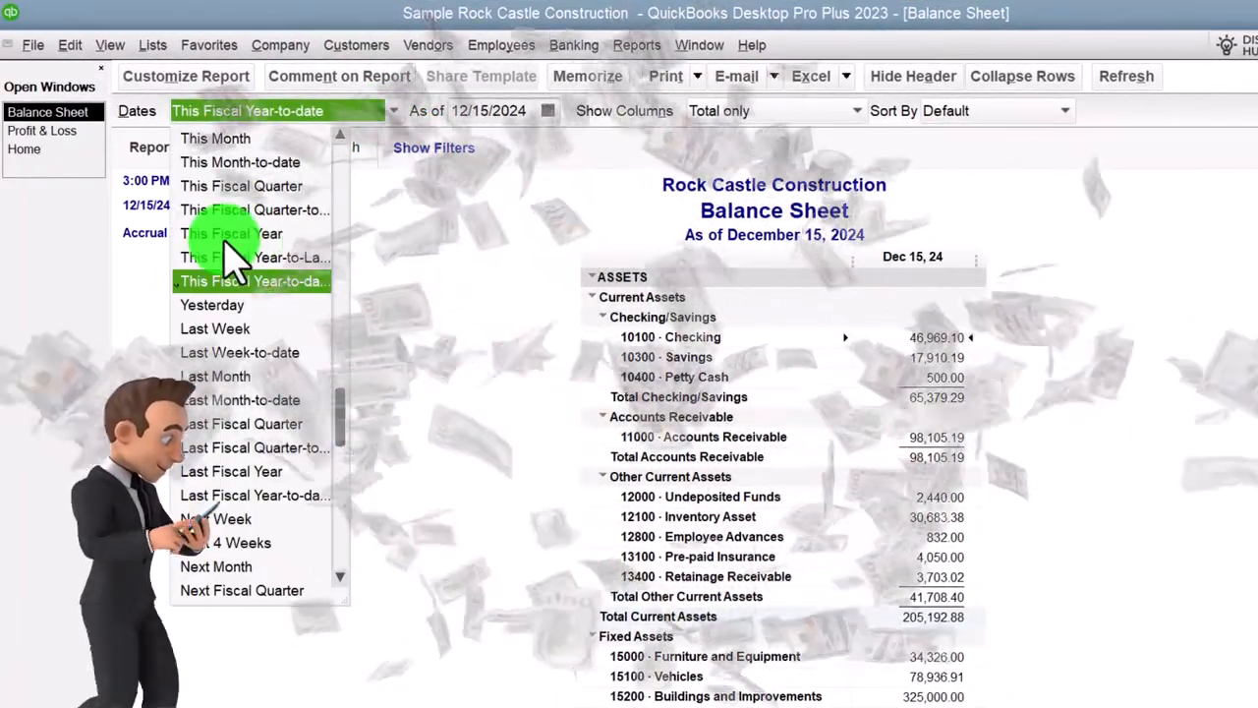
{"action": "left_click", "coordinate": [231, 233]}
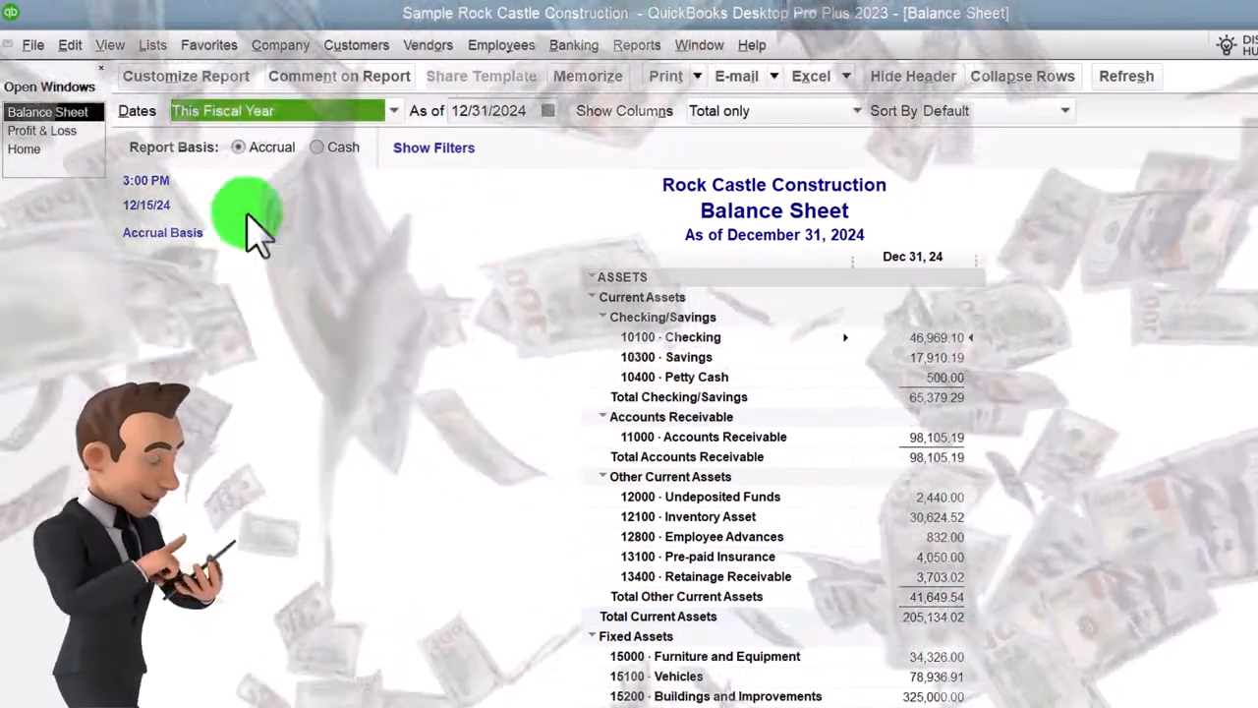
{"action": "left_click", "coordinate": [186, 75]}
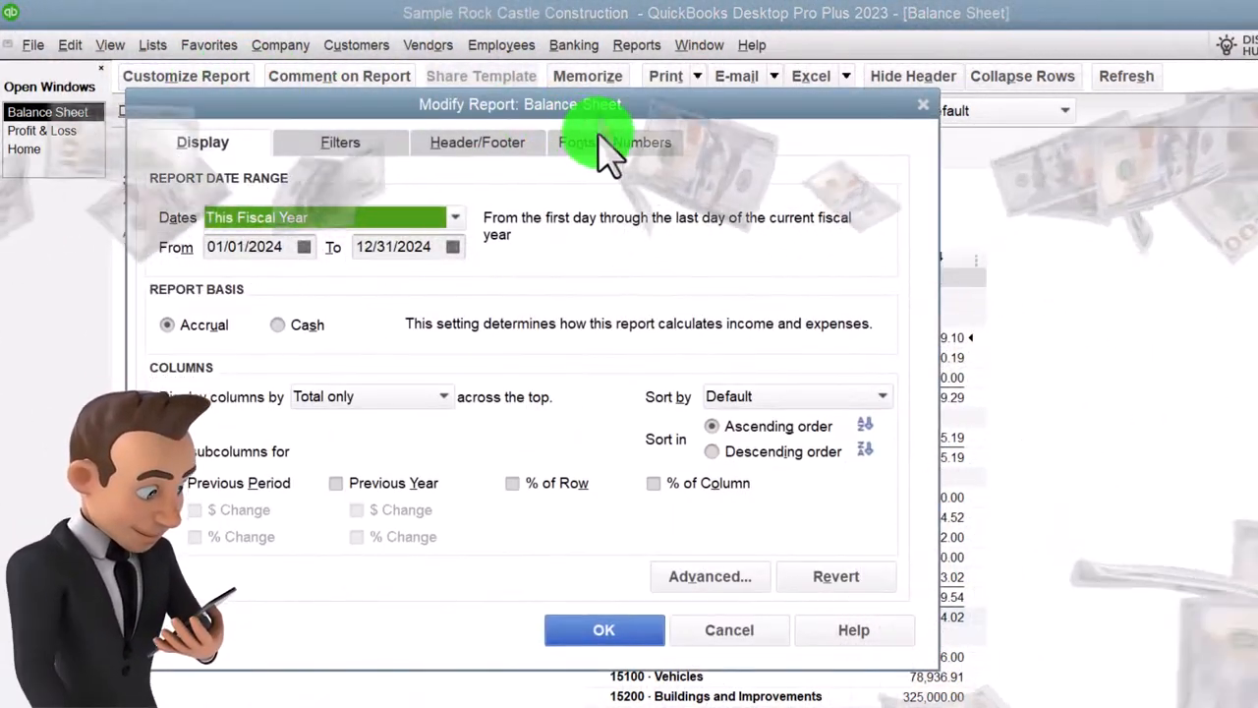
{"action": "left_click", "coordinate": [614, 141]}
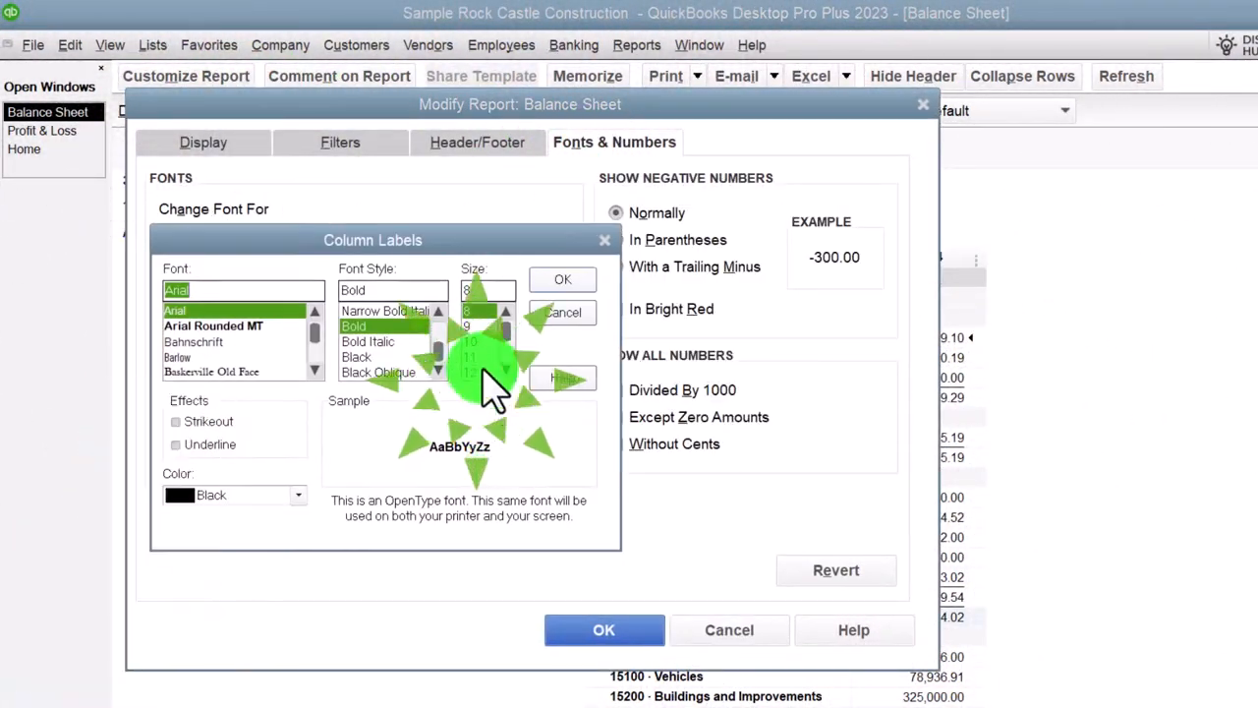
{"action": "left_click", "coordinate": [563, 279]}
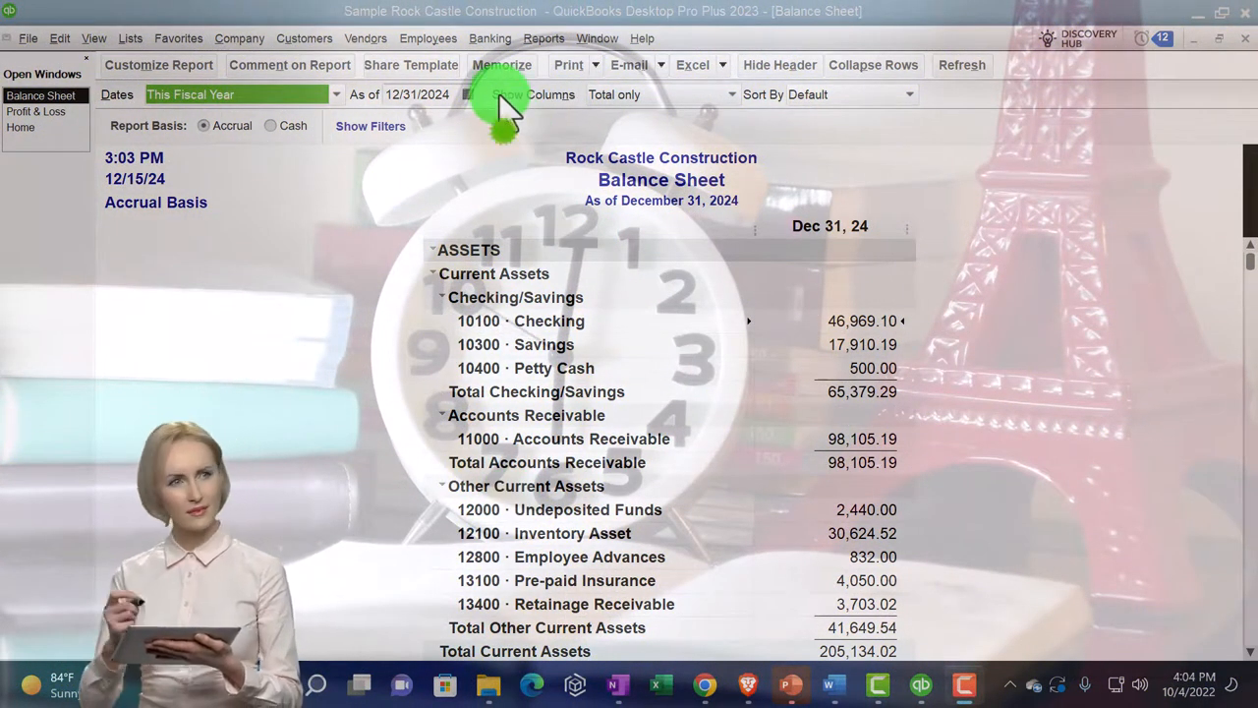
{"action": "mouse_move", "coordinate": [501, 167]}
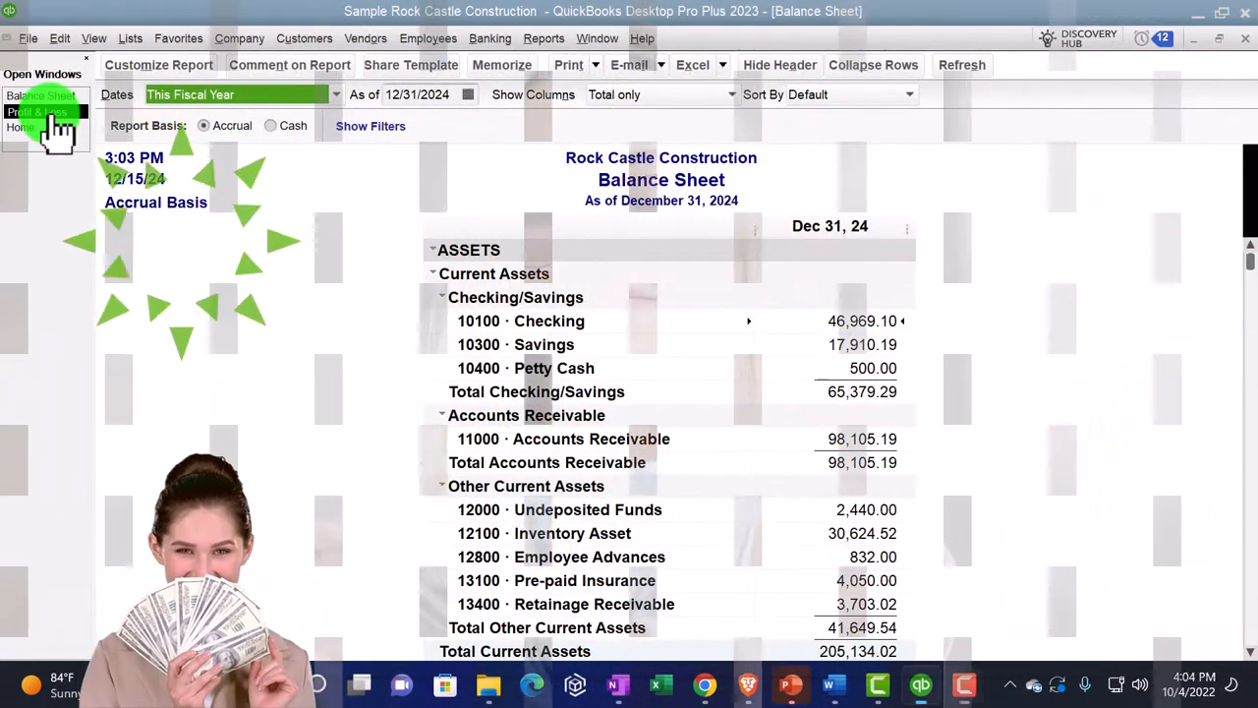
{"action": "left_click", "coordinate": [37, 96]}
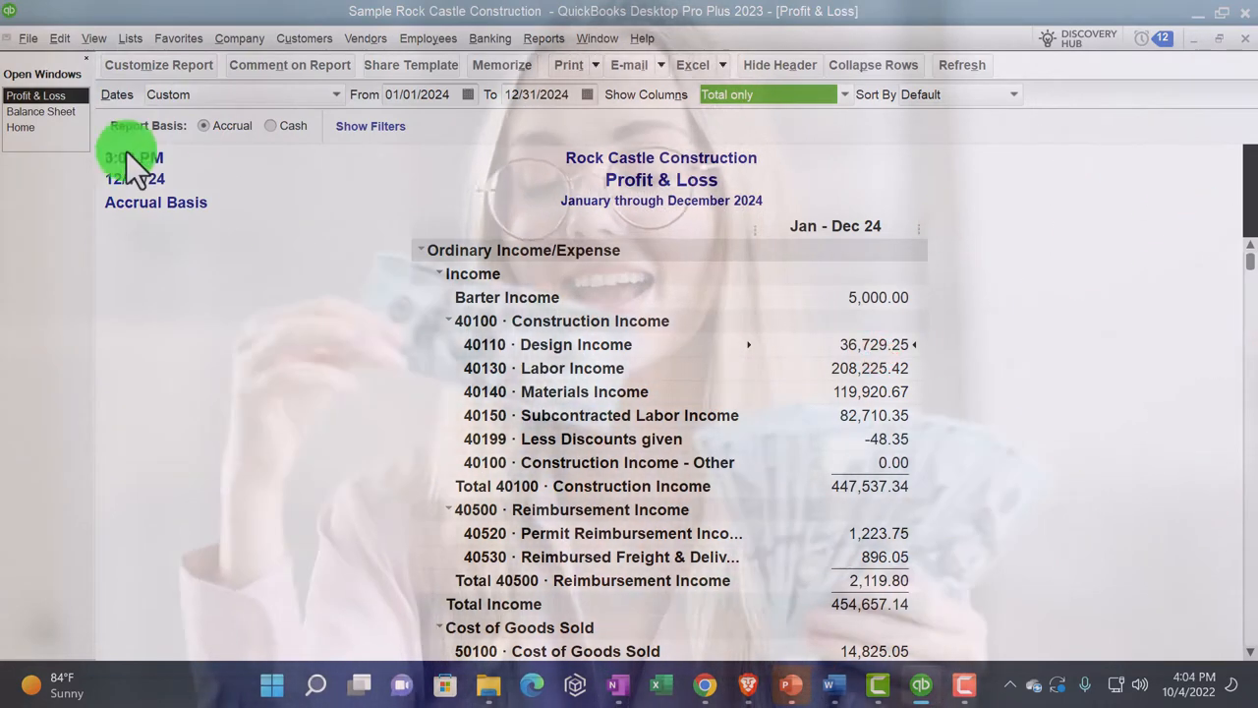
{"action": "left_click", "coordinate": [40, 95]}
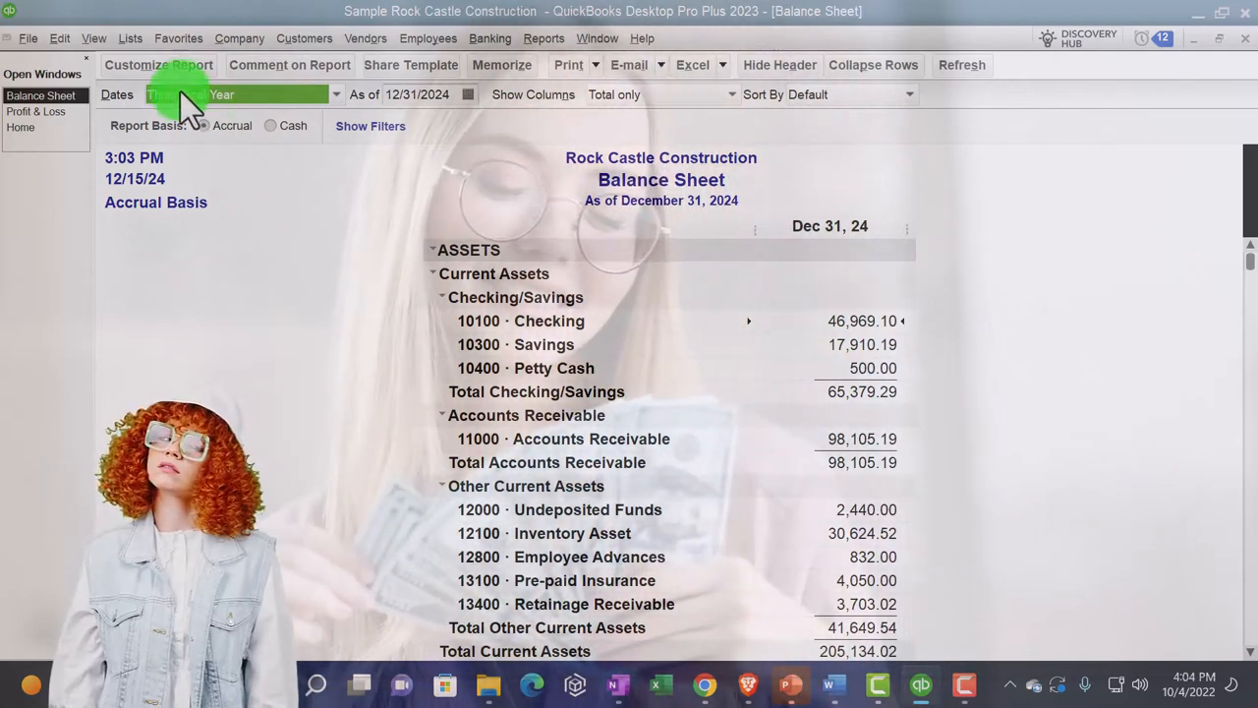
{"action": "left_click", "coordinate": [159, 65]}
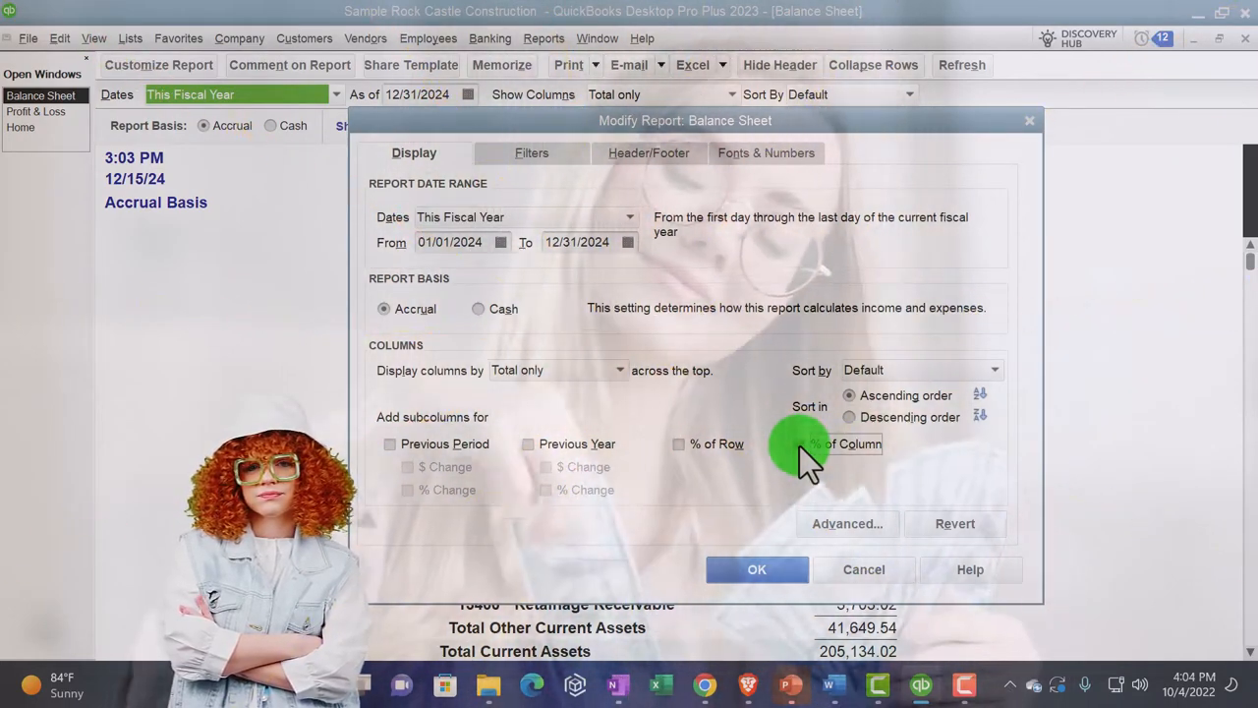
Add a % of Column subcolumn beside the Dec 31, 24 amounts
{"action": "left_click", "coordinate": [757, 569]}
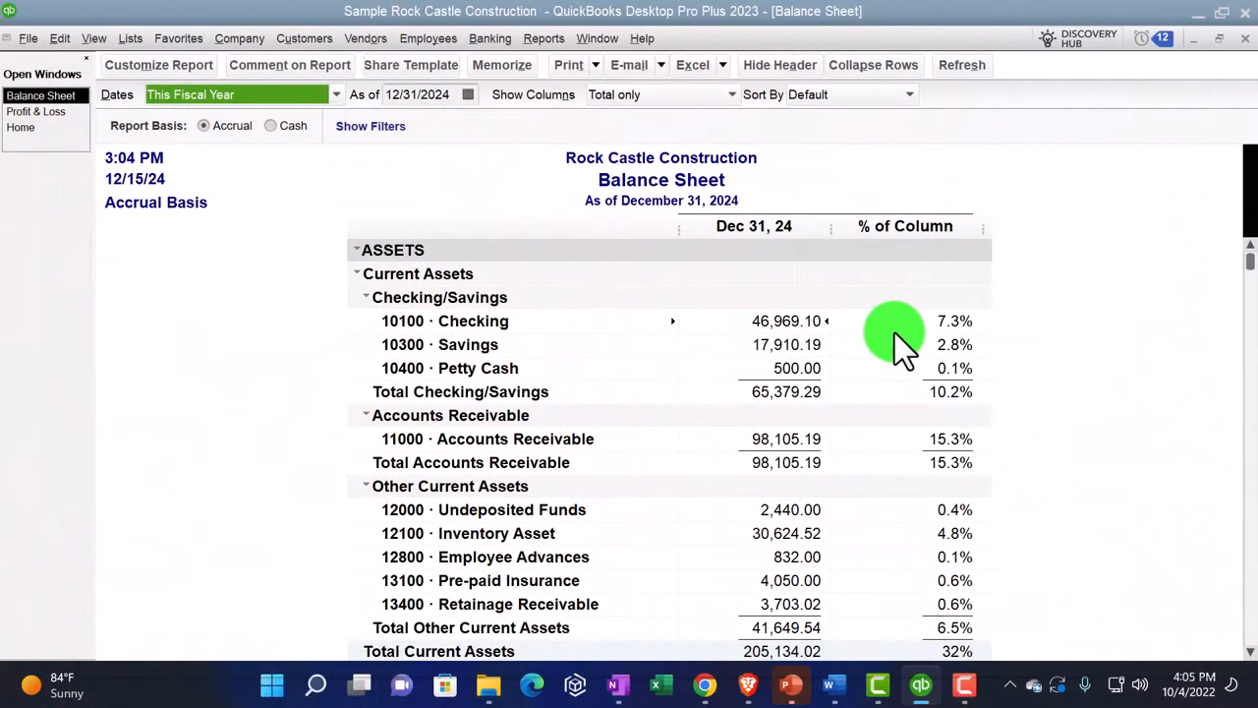
Scroll through the Balance Sheet reviewing the % of Column percentages beside each amount
{"action": "scroll", "scroll_direction": "down", "scroll_amount": 3}
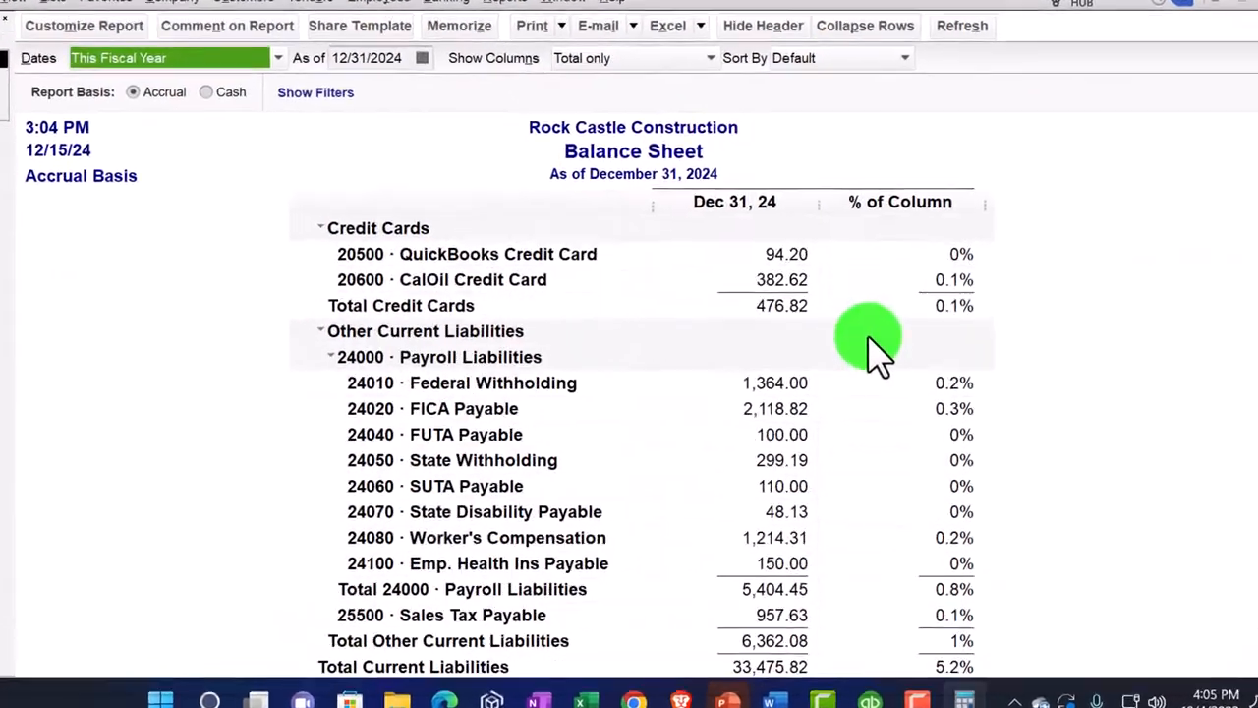
{"action": "scroll", "scroll_direction": "up", "scroll_amount": 3}
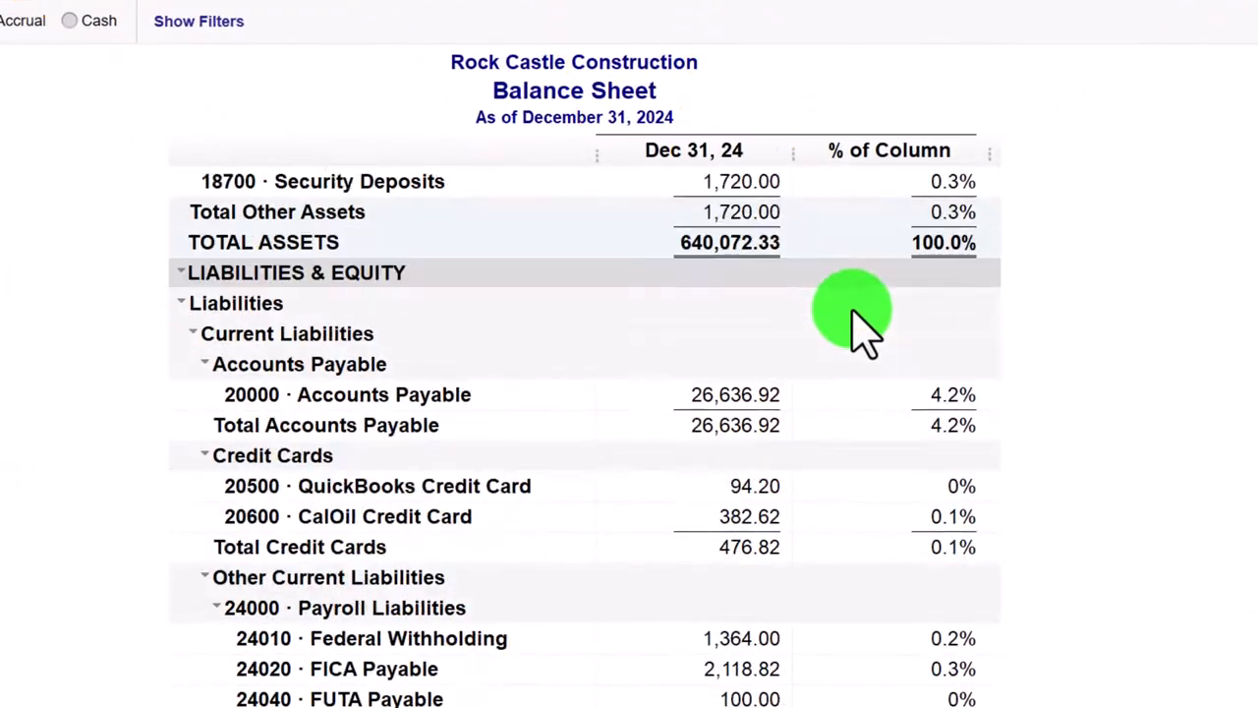
{"action": "scroll", "scroll_direction": "up", "scroll_amount": 3}
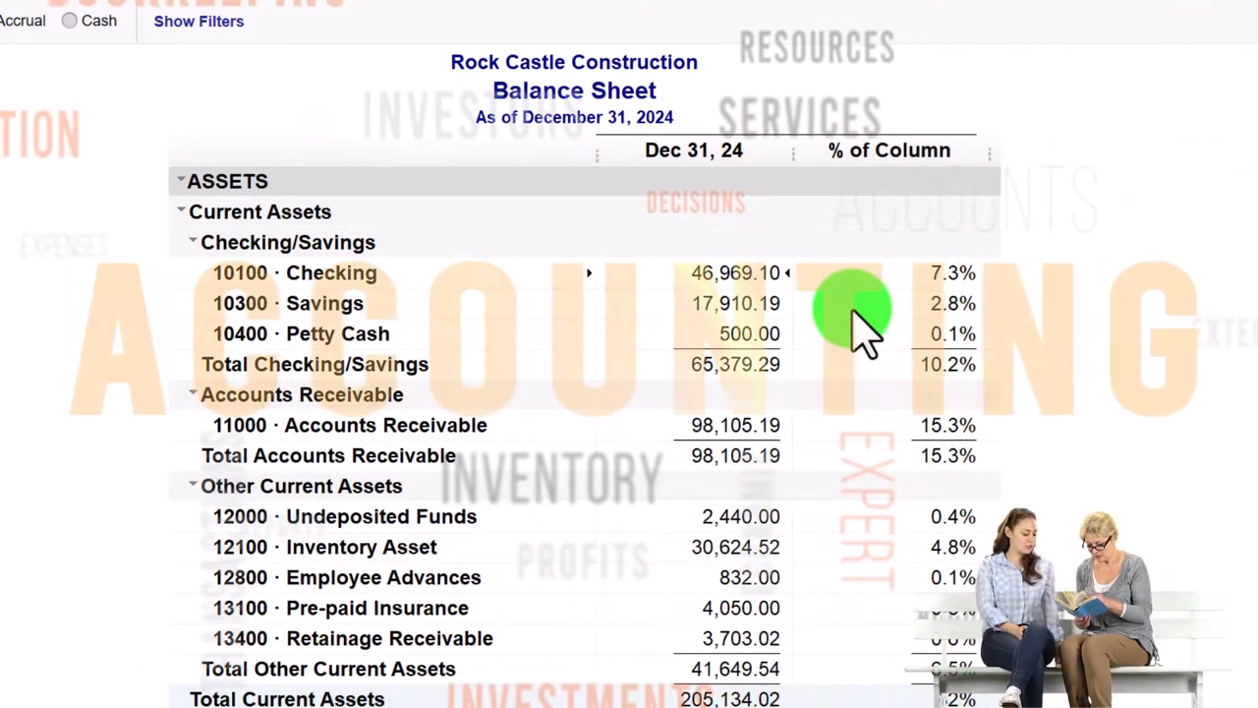
{"action": "mouse_move", "coordinate": [796, 235]}
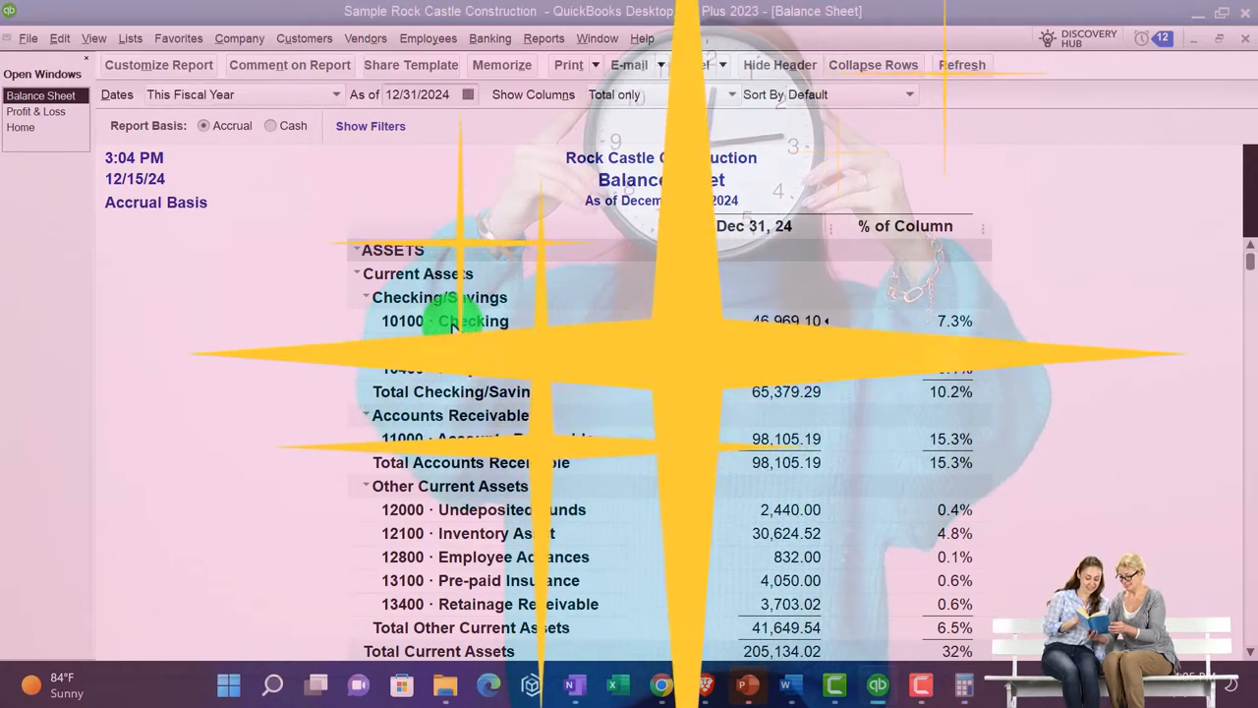
{"action": "scroll", "scroll_direction": "down", "scroll_amount": 3}
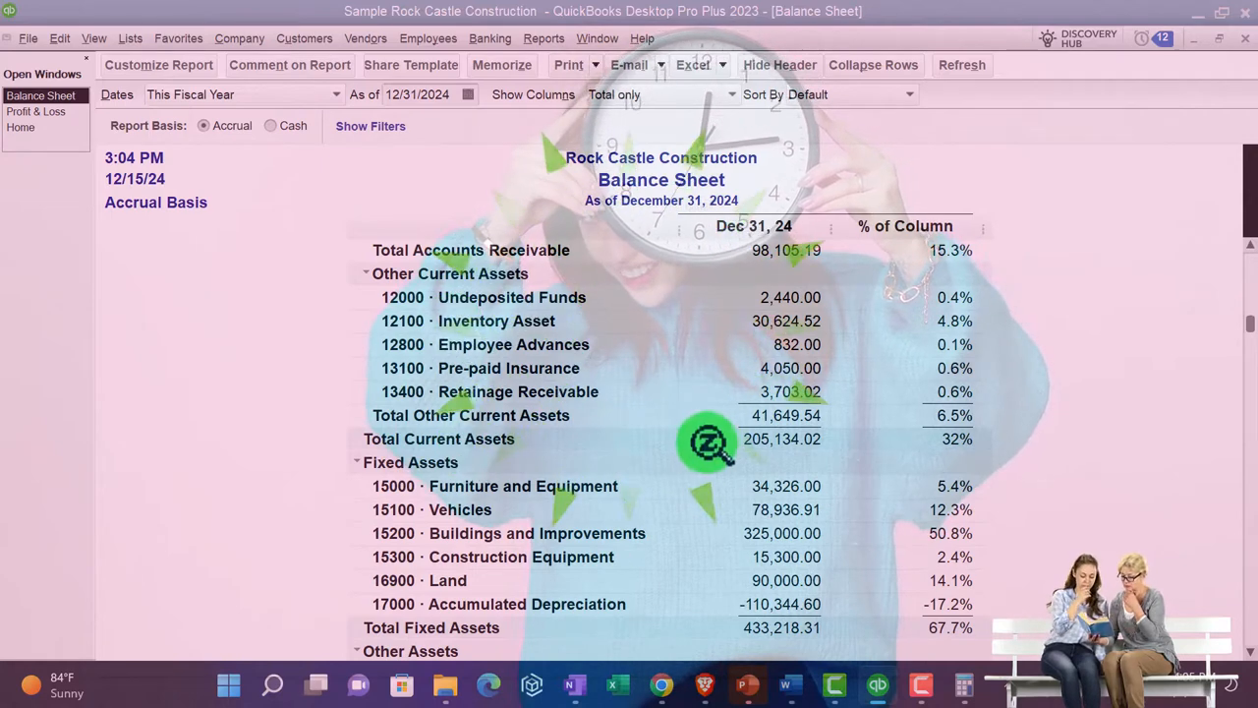
{"action": "scroll", "scroll_direction": "down", "scroll_amount": 3}
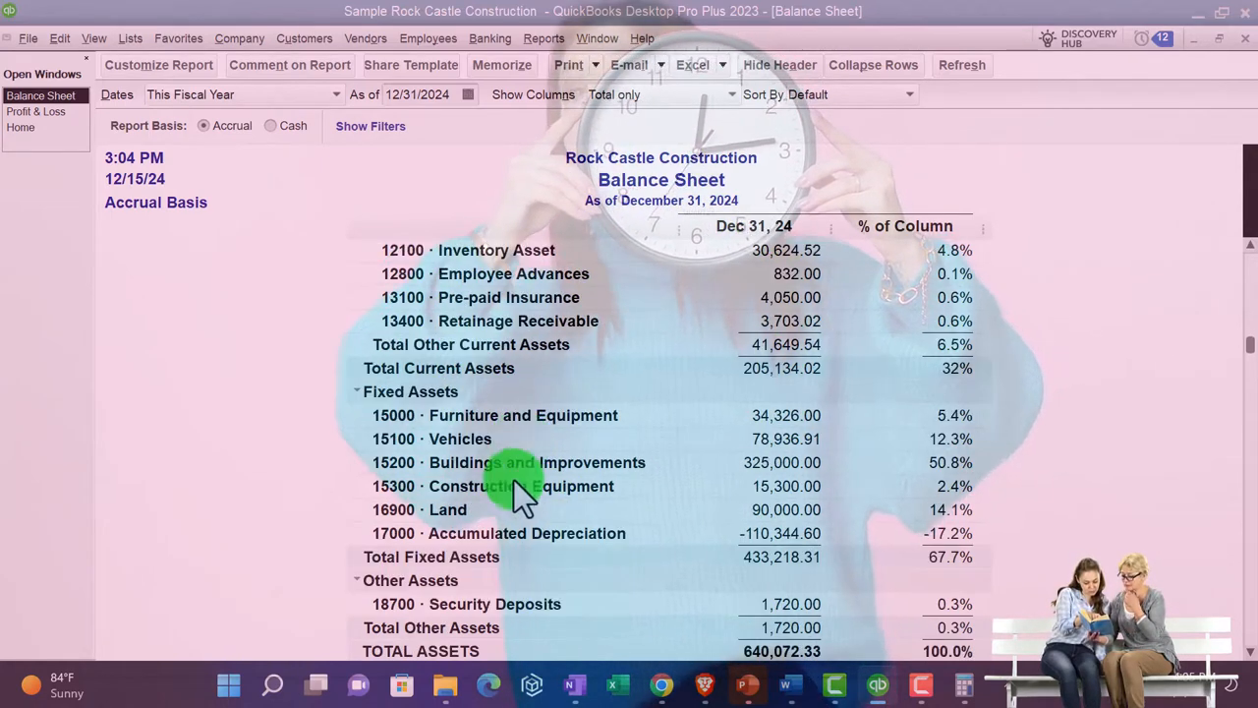
{"action": "scroll", "scroll_direction": "down", "scroll_amount": 3}
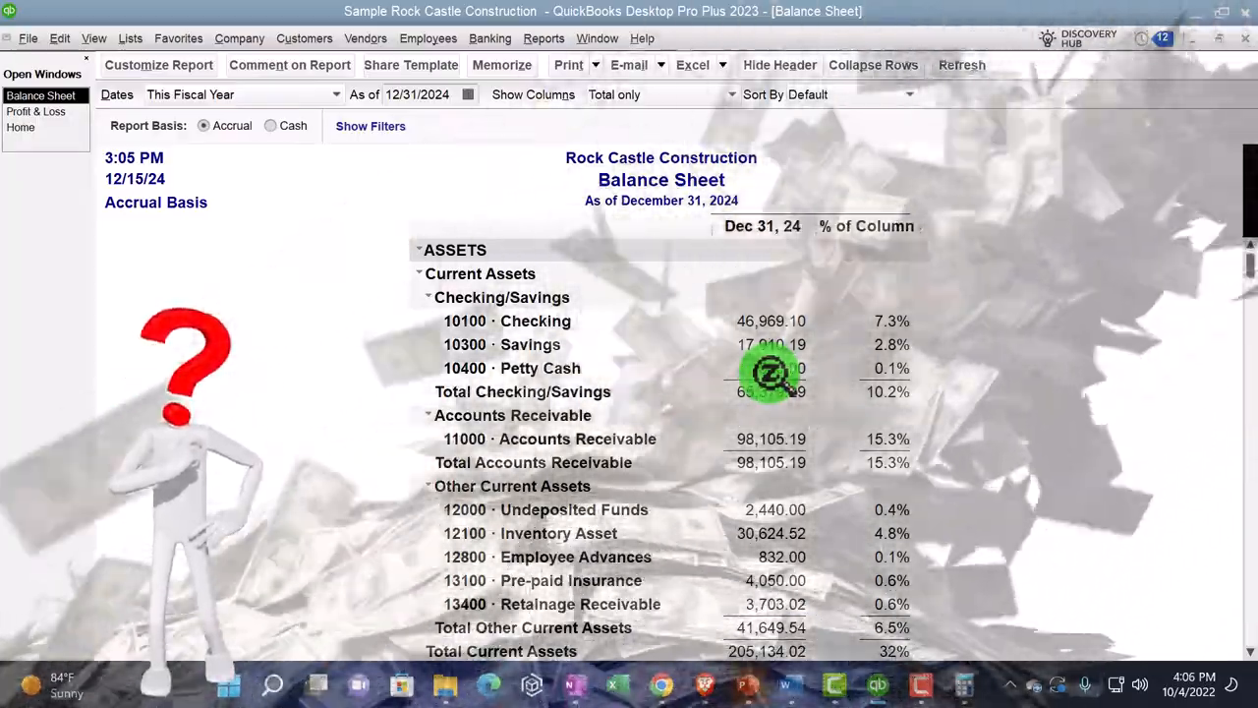
{"action": "scroll", "scroll_direction": "down", "scroll_amount": 3}
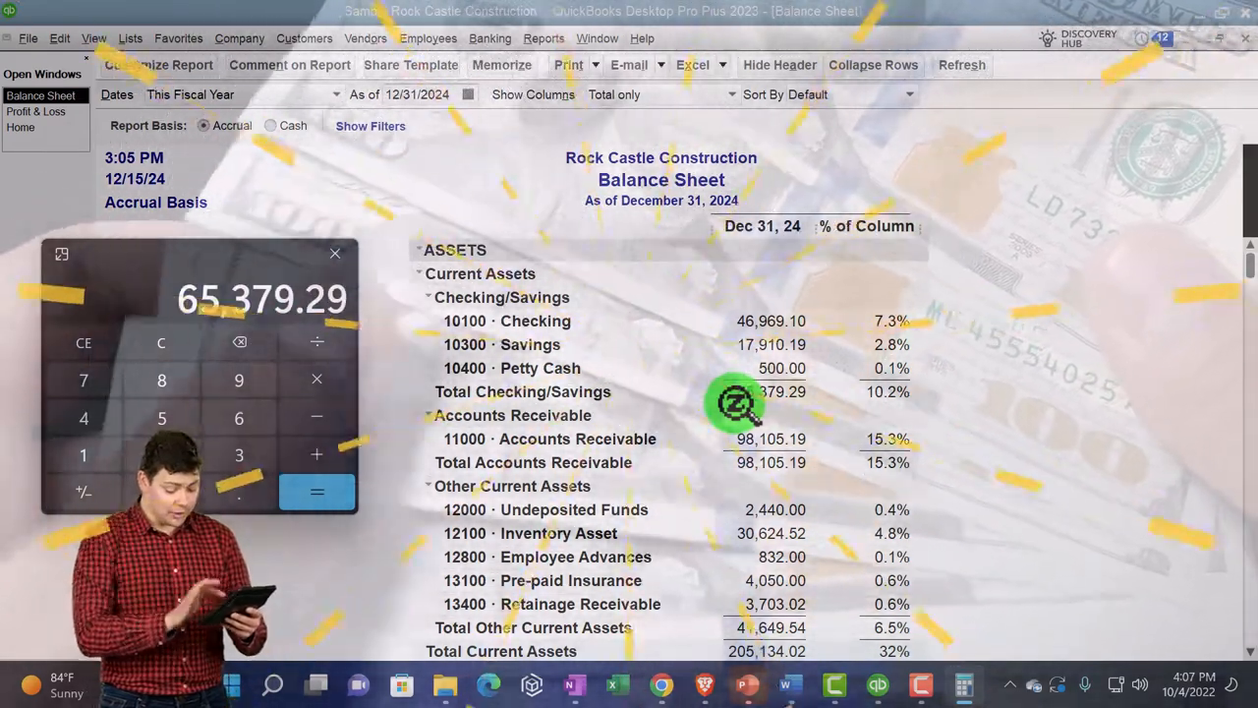
Scroll the Balance Sheet while checking Checking/Savings 10.2% and Accounts Receivable 15.3% against 640,072.33
{"action": "scroll", "scroll_direction": "down", "scroll_amount": 3}
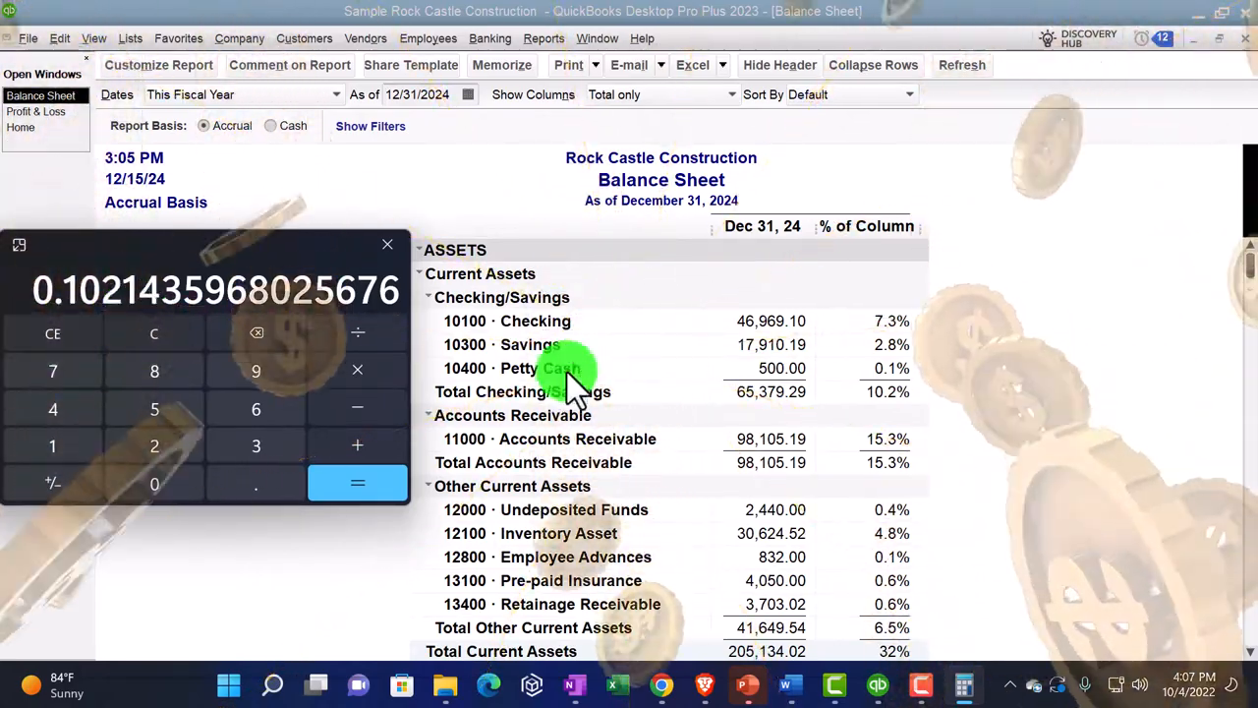
{"action": "scroll", "scroll_direction": "down", "scroll_amount": 3}
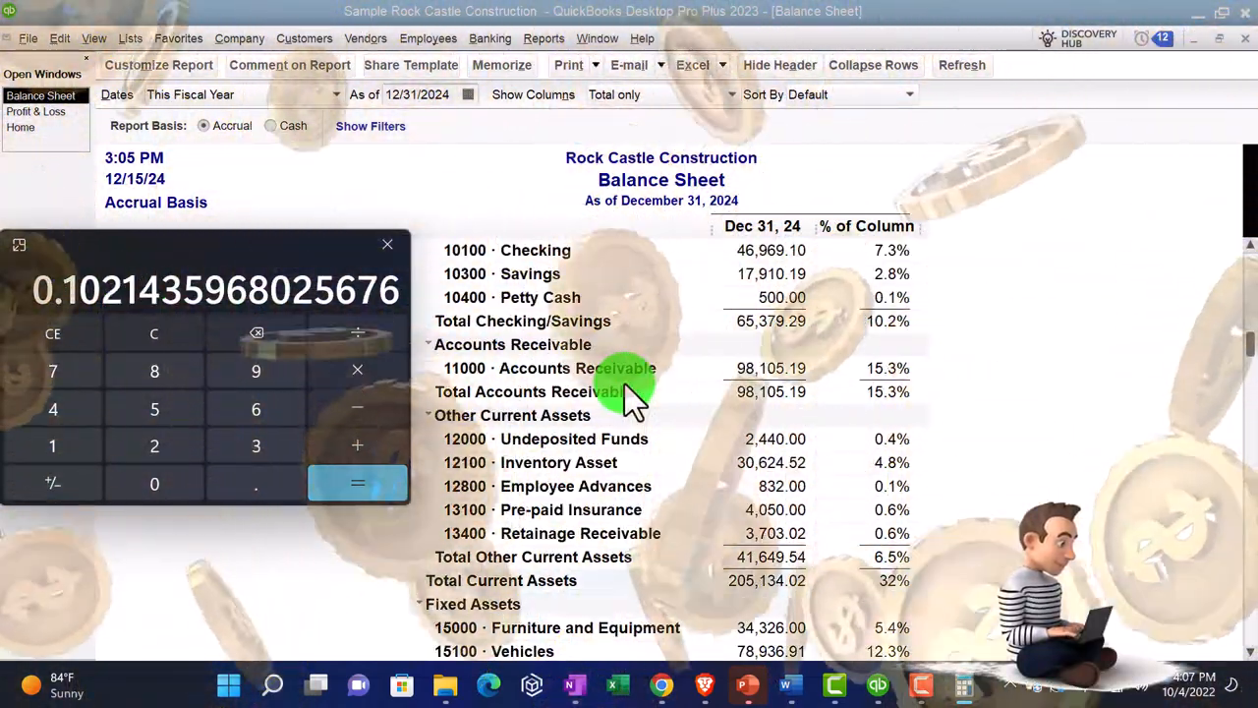
{"action": "scroll", "scroll_direction": "down", "scroll_amount": 3}
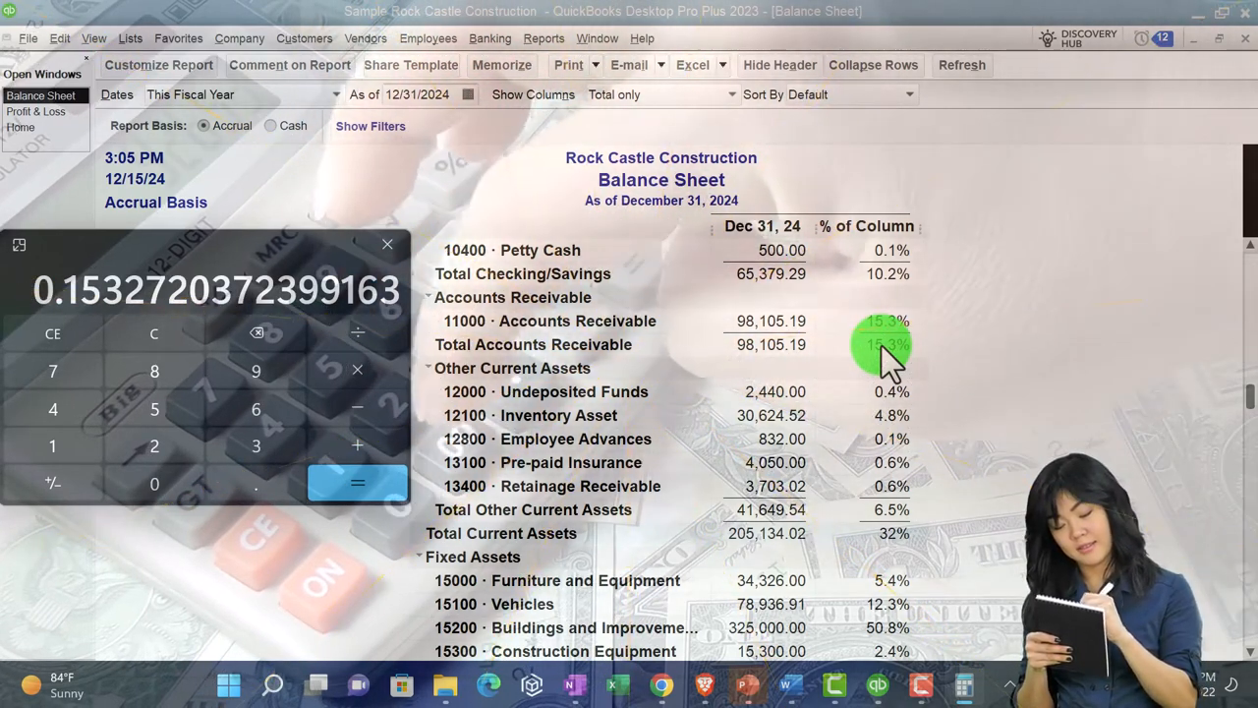
Scroll to total liabilities 420,442.73 and confirm its 65.7% share of 640,072.33 total assets
{"action": "scroll", "scroll_direction": "down", "scroll_amount": 3}
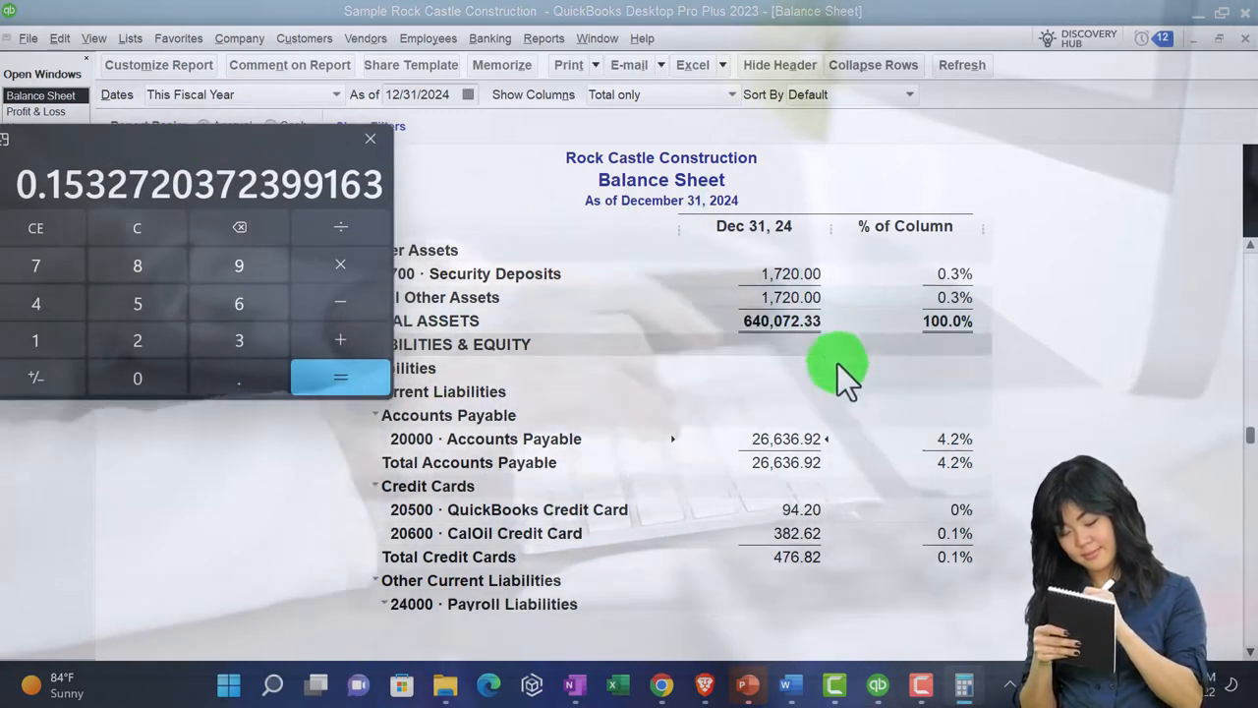
{"action": "scroll", "scroll_direction": "down", "scroll_amount": 3}
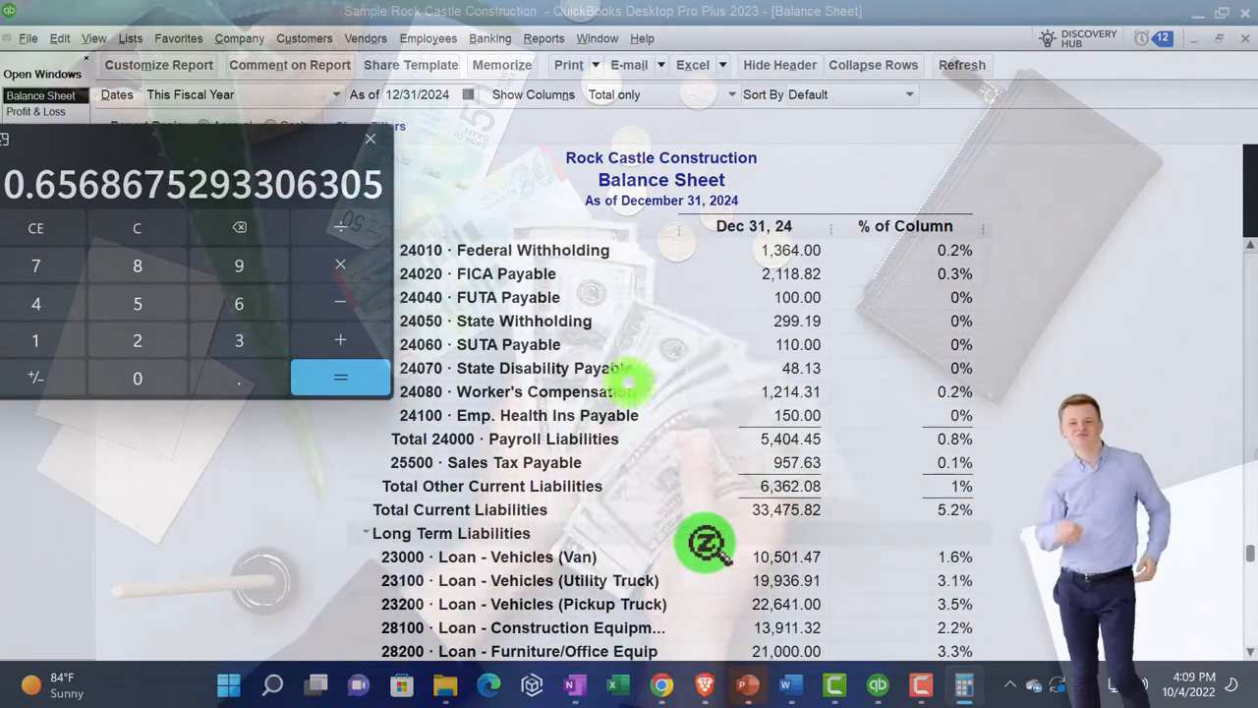
{"action": "left_click", "coordinate": [136, 227]}
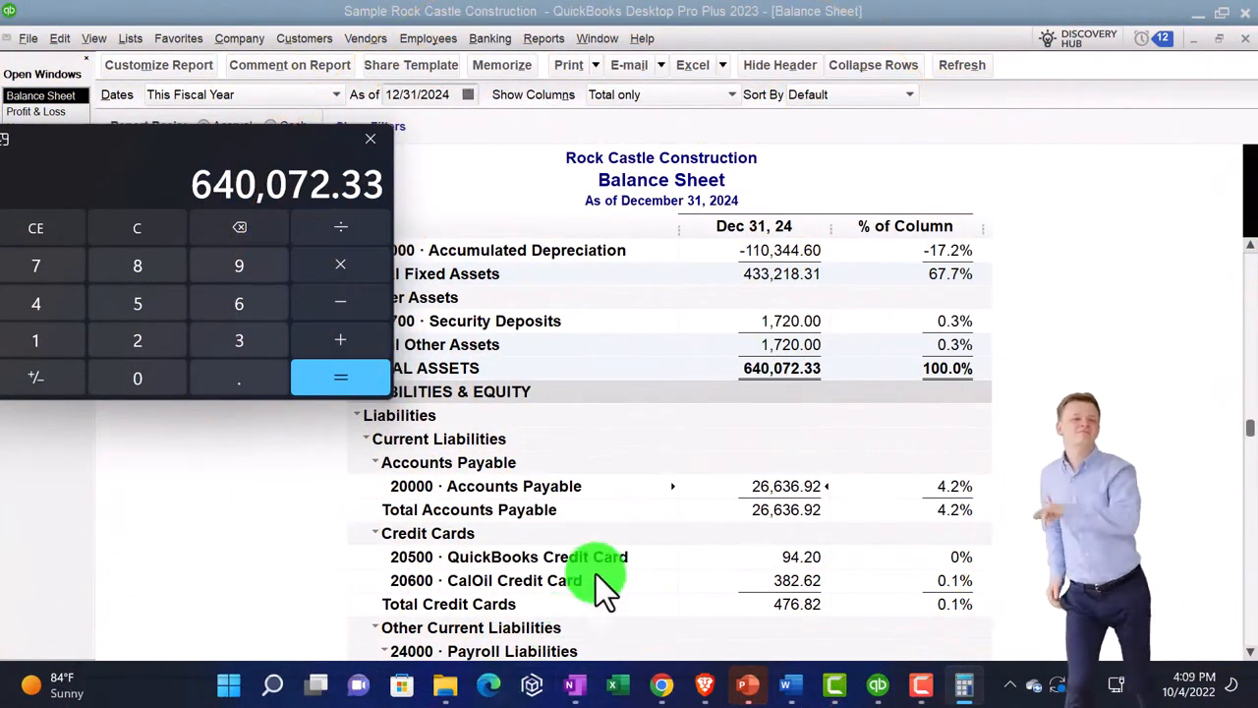
Scroll to Total Equity 219,629.60 to check its share of 640,072.33 total assets
{"action": "scroll", "scroll_direction": "down", "scroll_amount": 3}
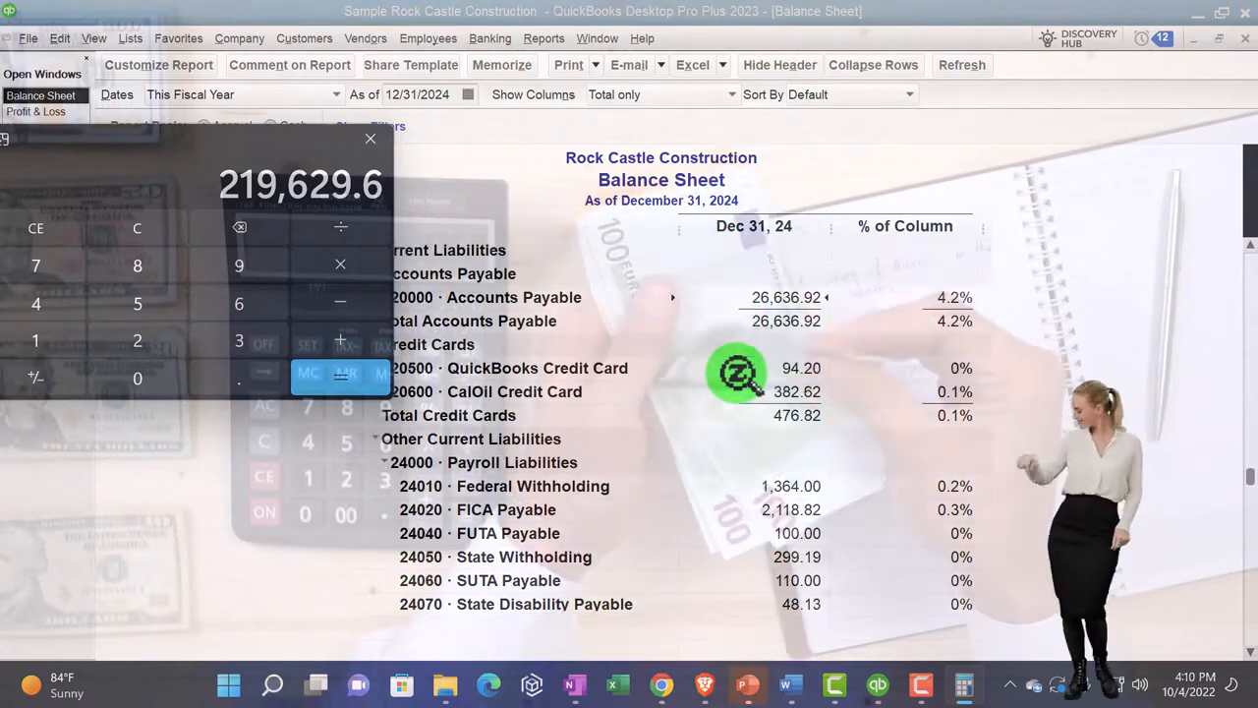
{"action": "scroll", "scroll_direction": "down", "scroll_amount": 3}
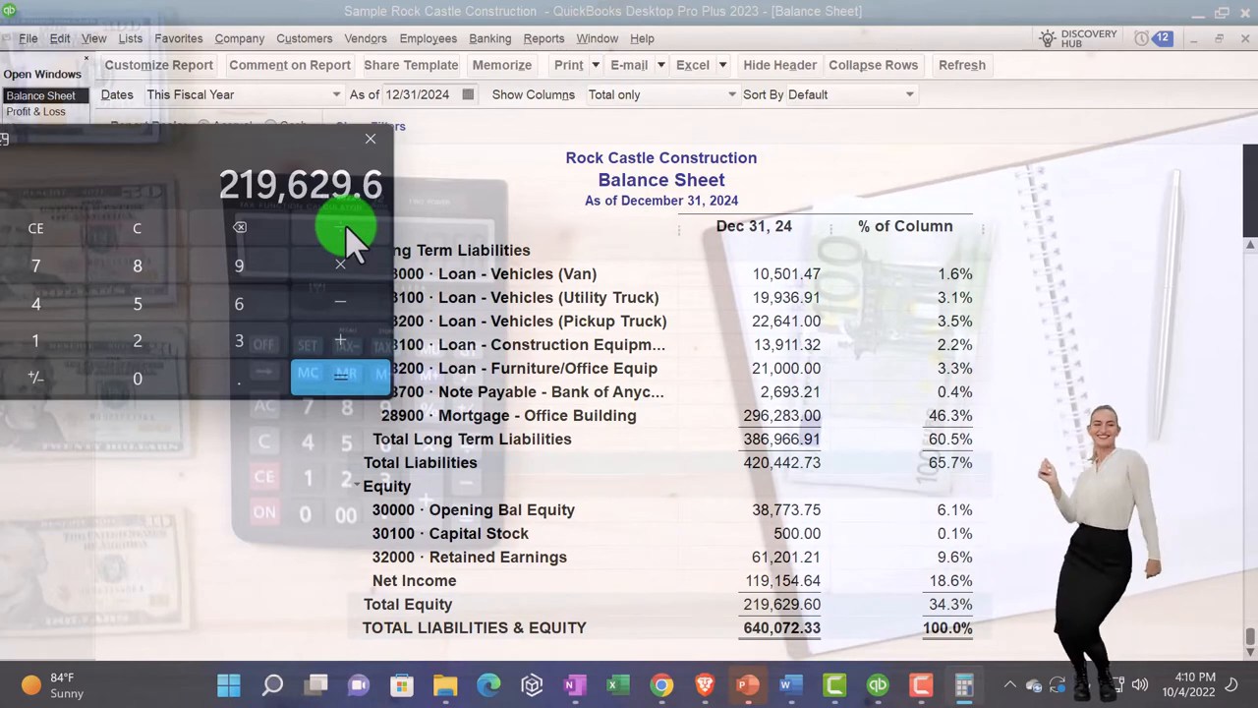
{"action": "mouse_move", "coordinate": [78, 516]}
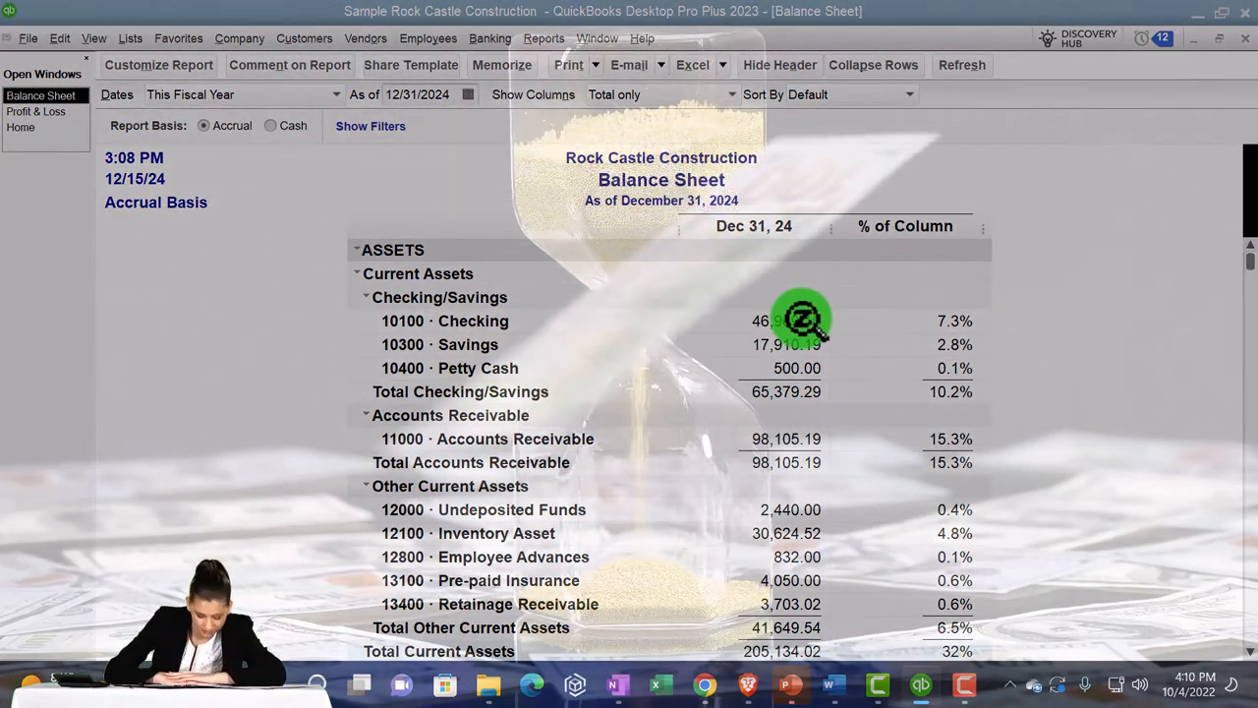
Remove Date Prepared, Time Prepared and Report Basis from the header and add footer line 'Robert'
{"action": "scroll", "scroll_direction": "down", "scroll_amount": 3}
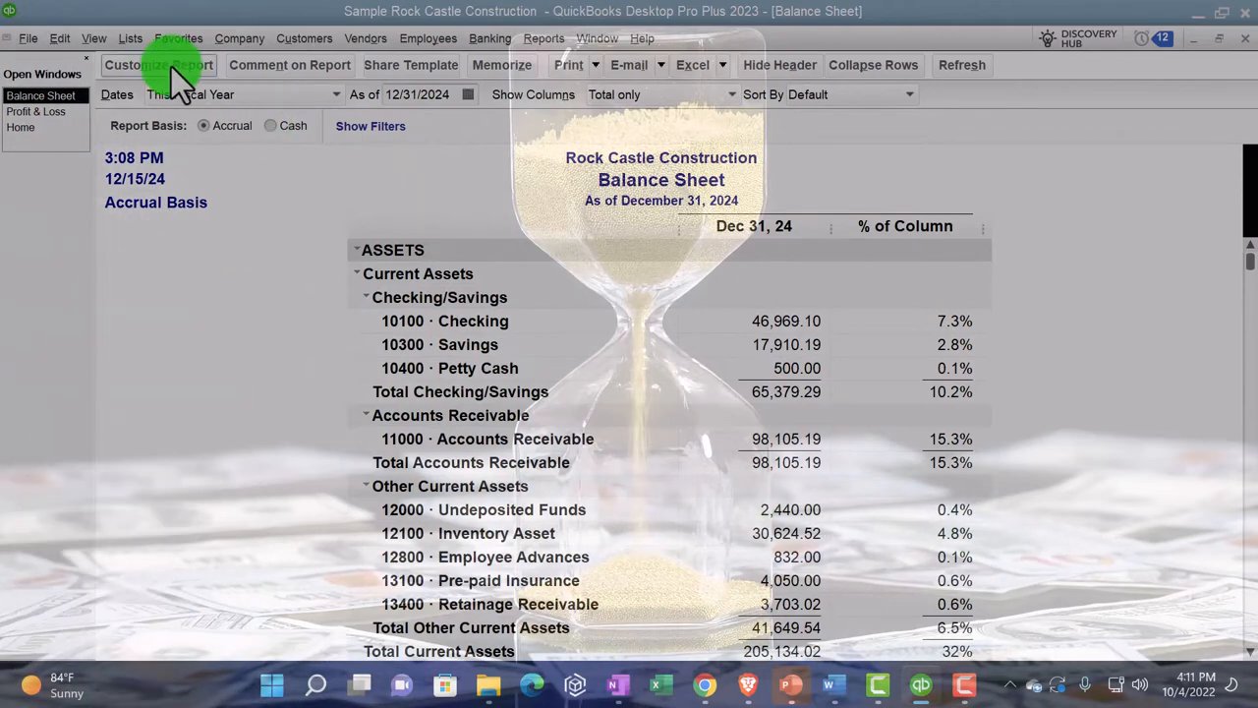
{"action": "left_click", "coordinate": [158, 65]}
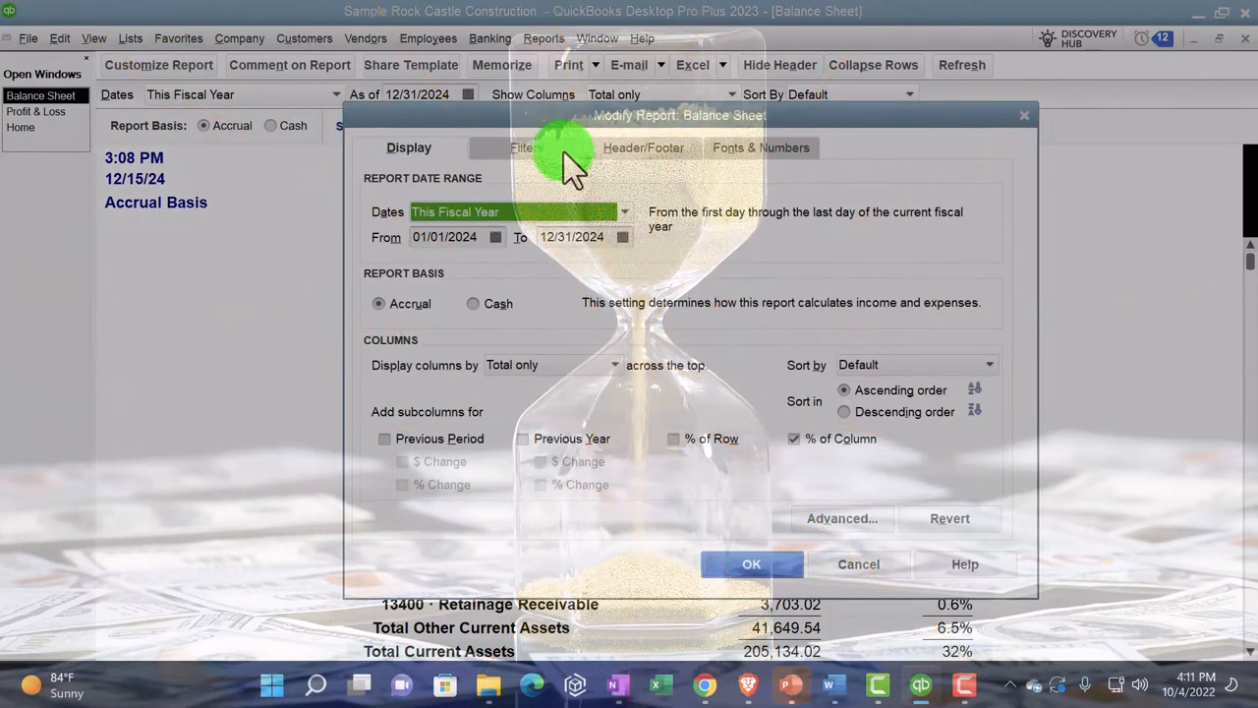
{"action": "left_click", "coordinate": [643, 147]}
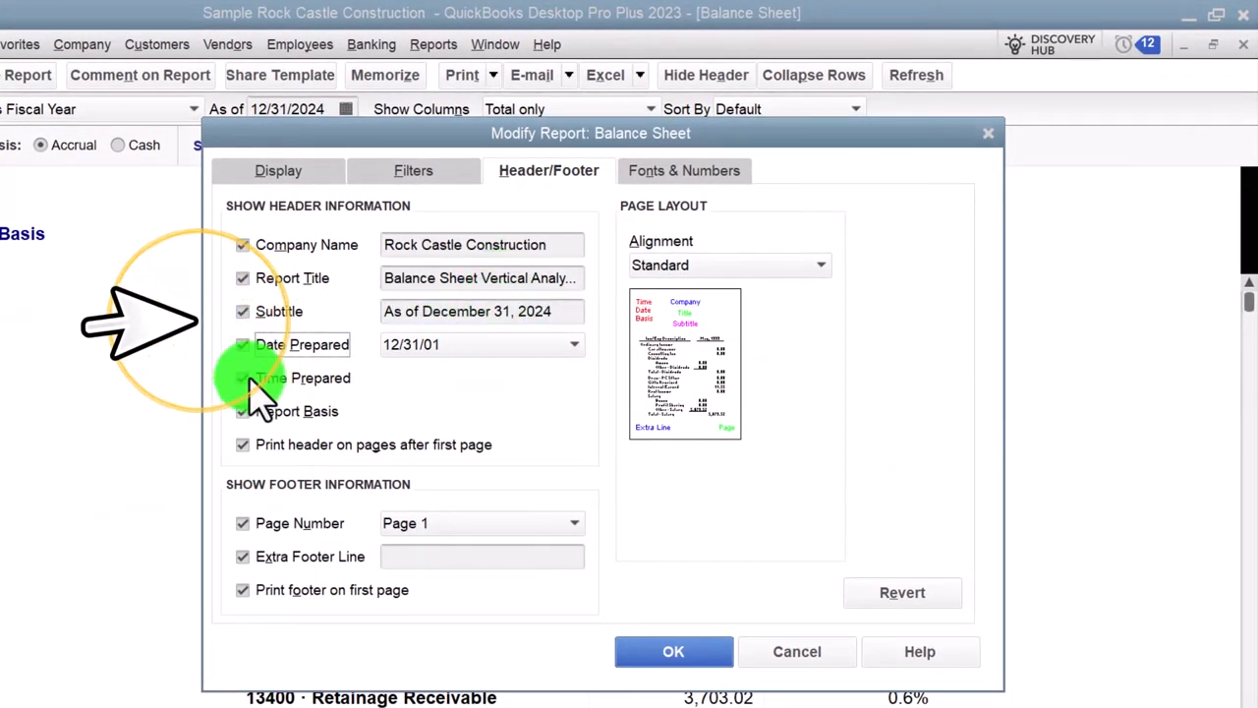
{"action": "left_click", "coordinate": [242, 343]}
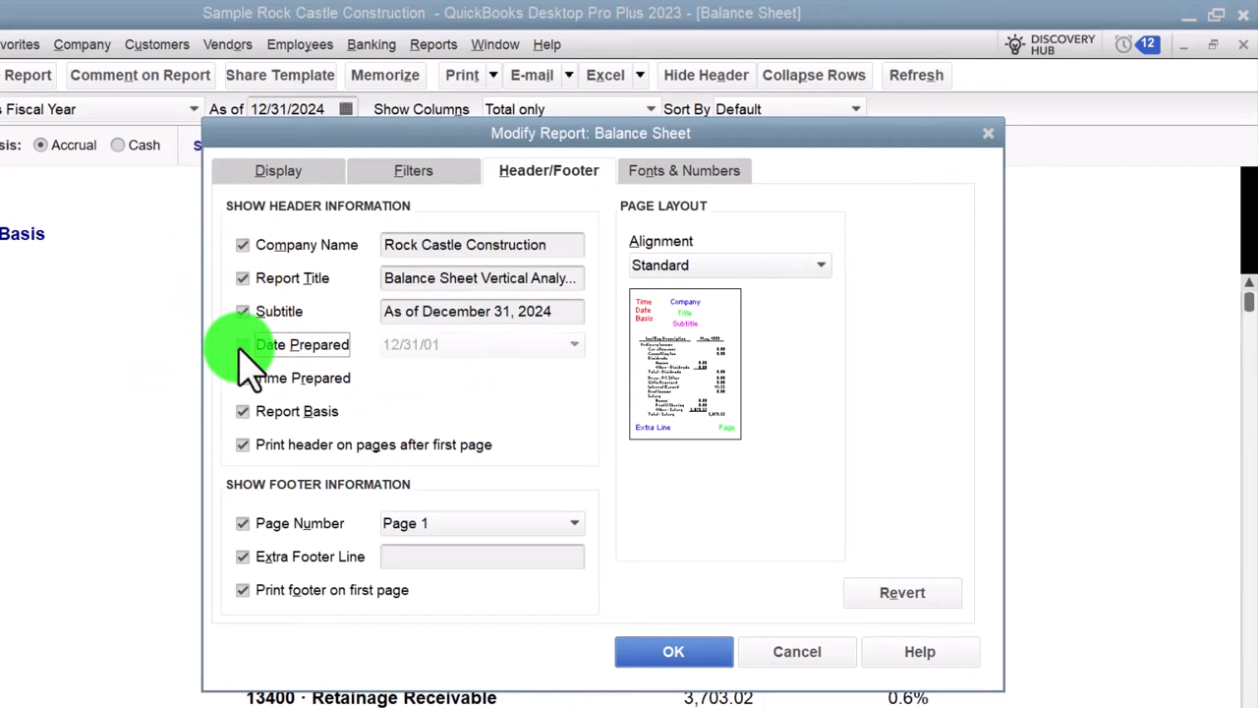
{"action": "left_click", "coordinate": [242, 343]}
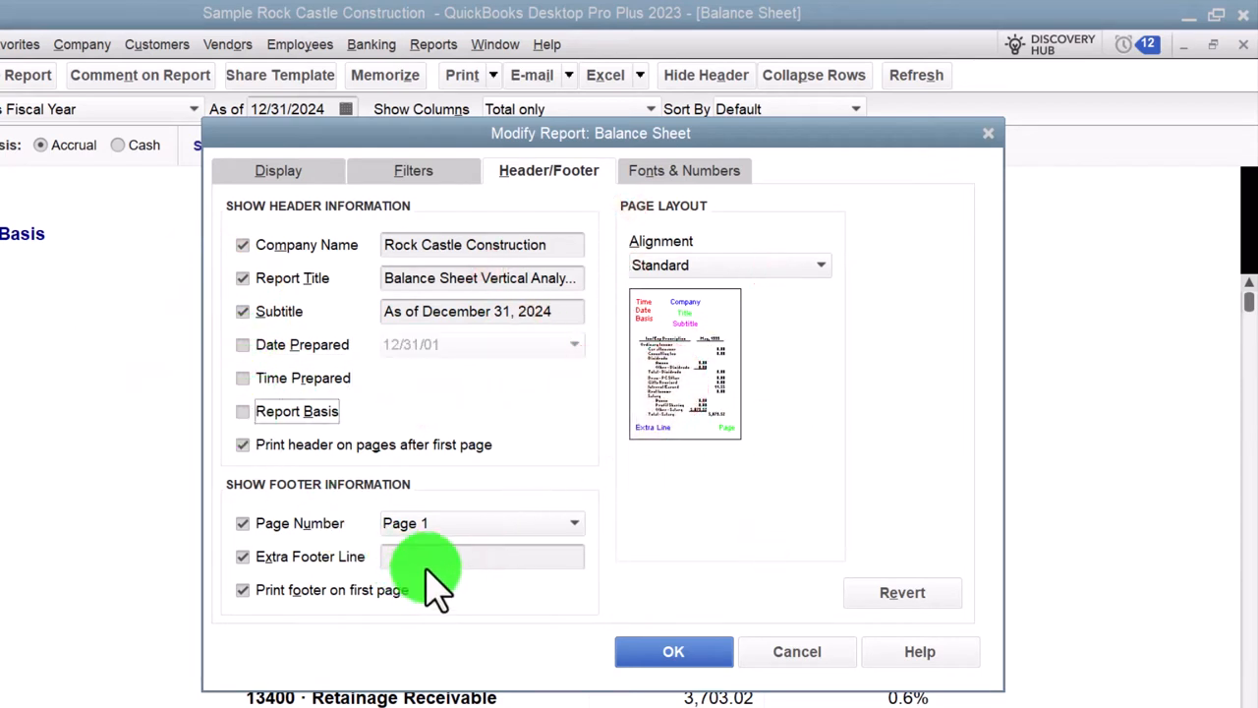
{"action": "type", "text": "Robert"}
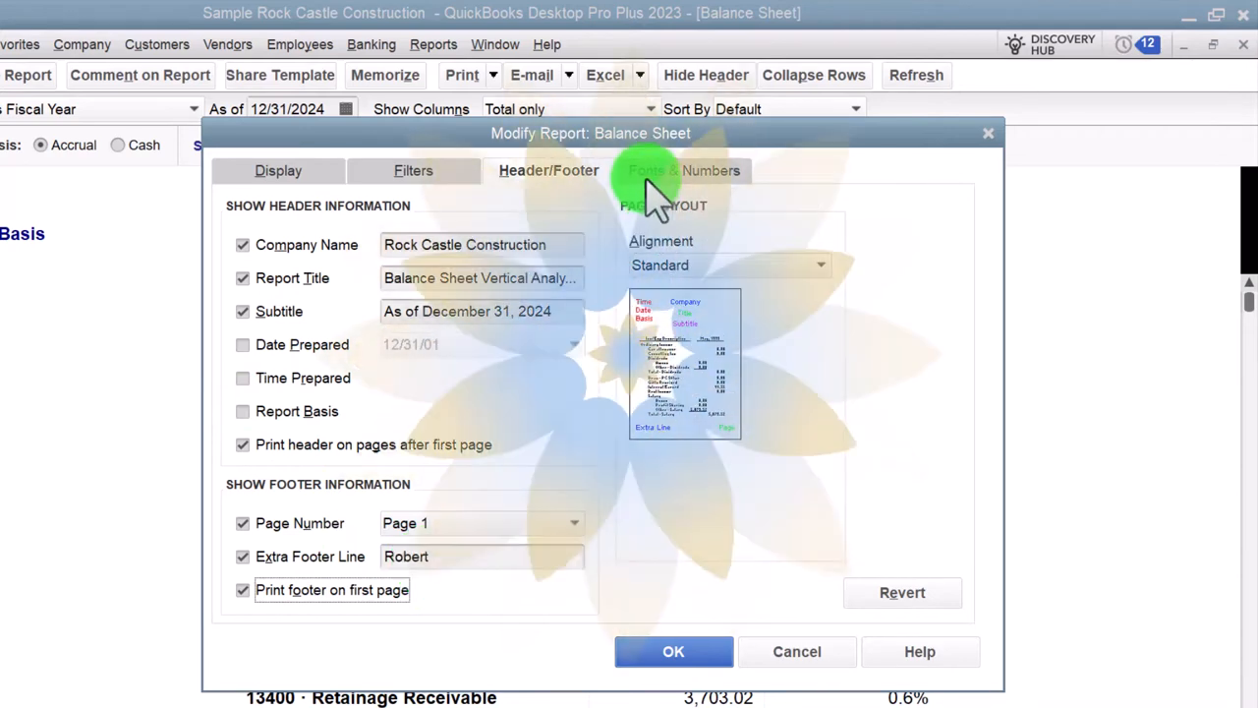
Set negatives to show in parentheses and bright red, and display amounts without cents
{"action": "left_click", "coordinate": [683, 170]}
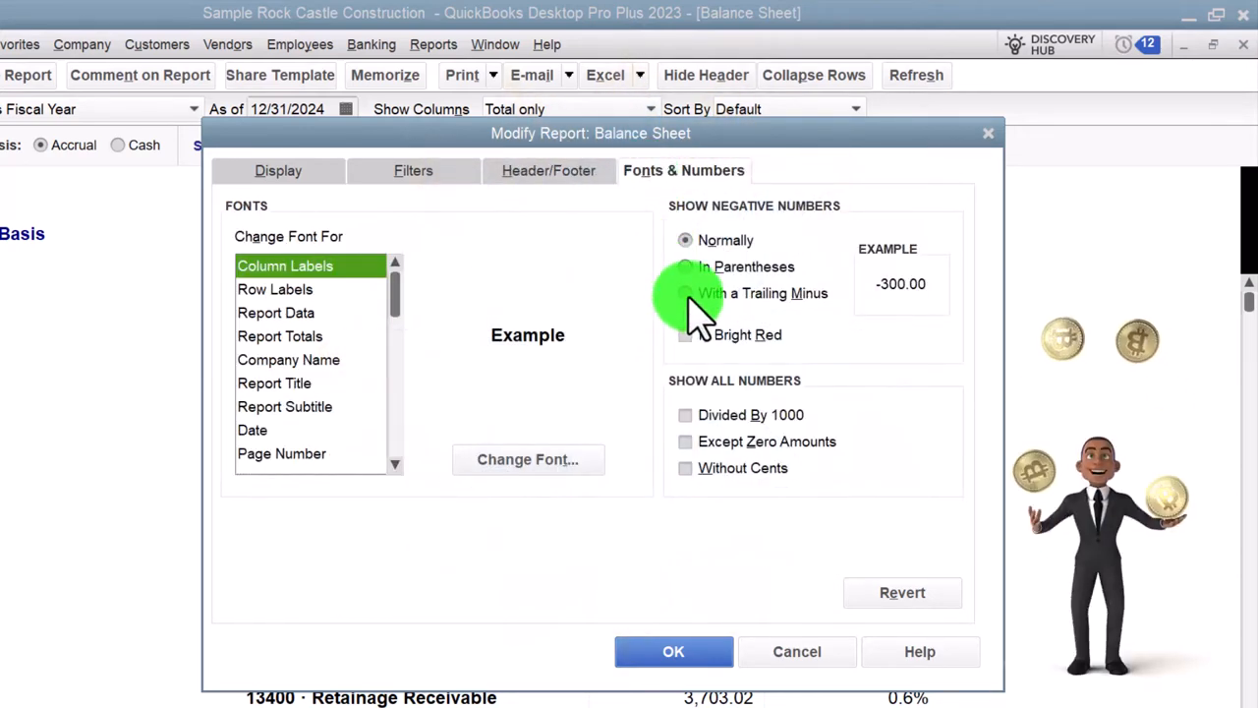
{"action": "left_click", "coordinate": [685, 266]}
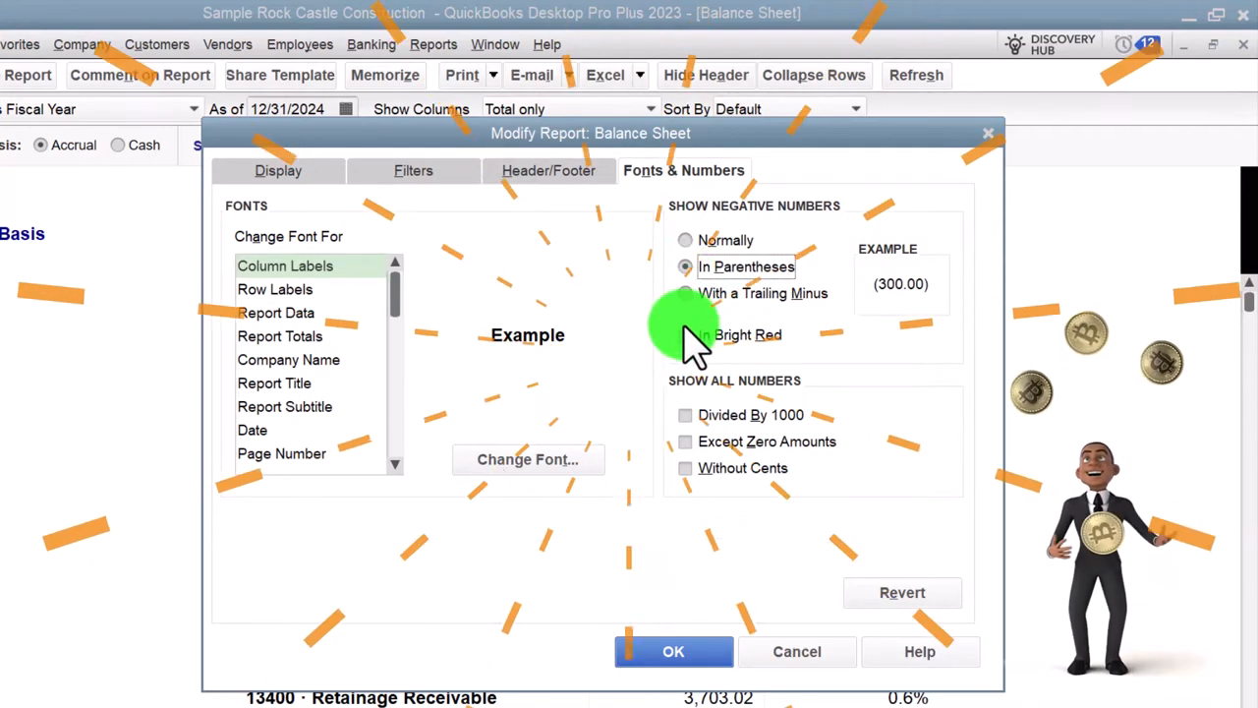
{"action": "left_click", "coordinate": [685, 334]}
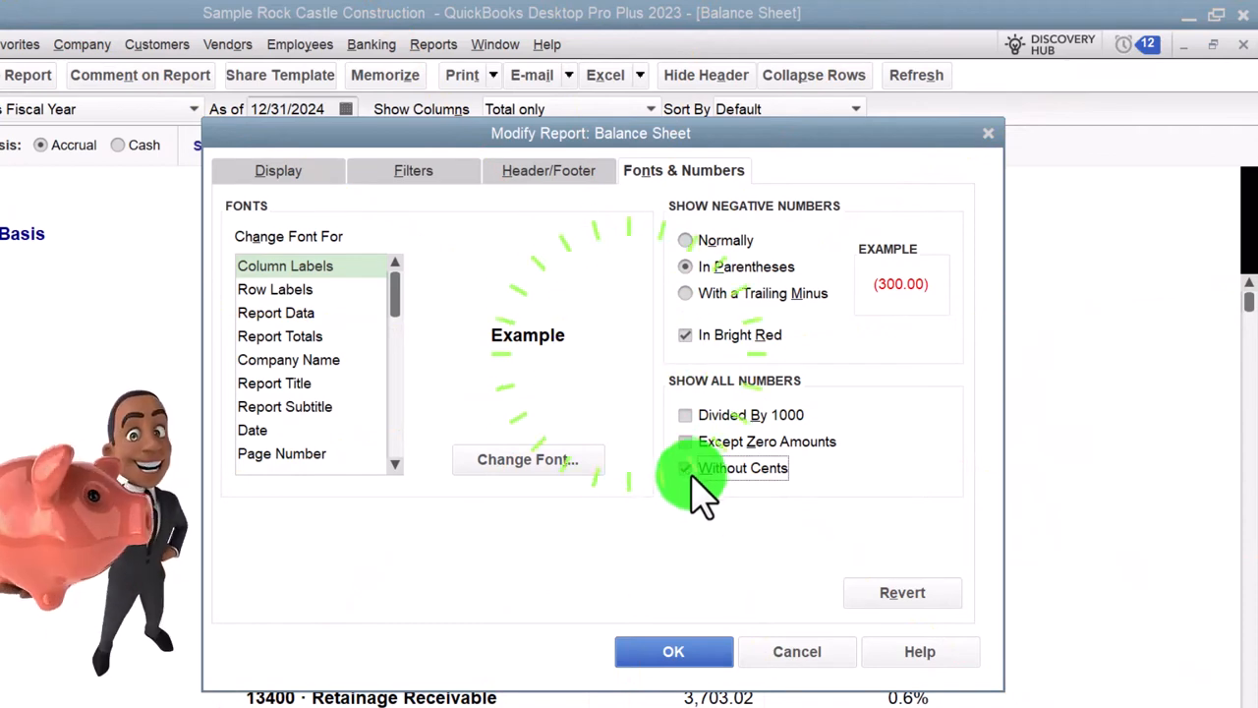
{"action": "left_click", "coordinate": [673, 650]}
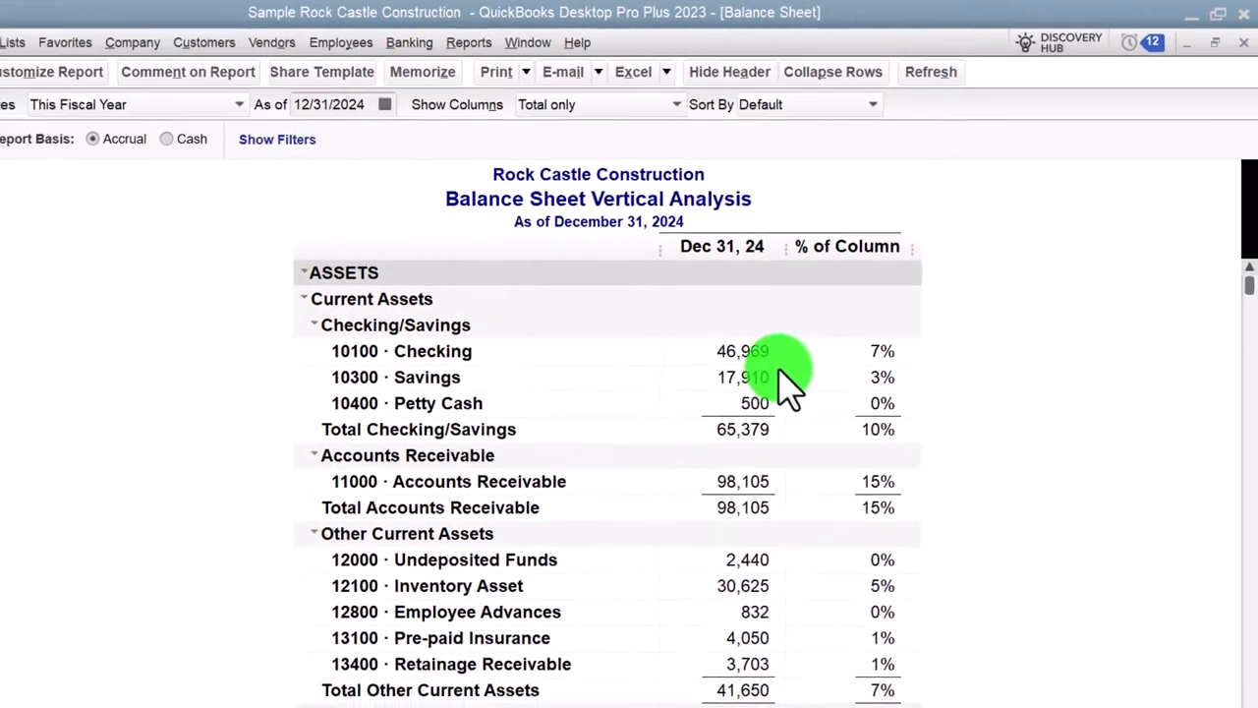
Print the report to an on-screen preview showing page 1 of 3
{"action": "scroll", "scroll_direction": "down", "scroll_amount": 3}
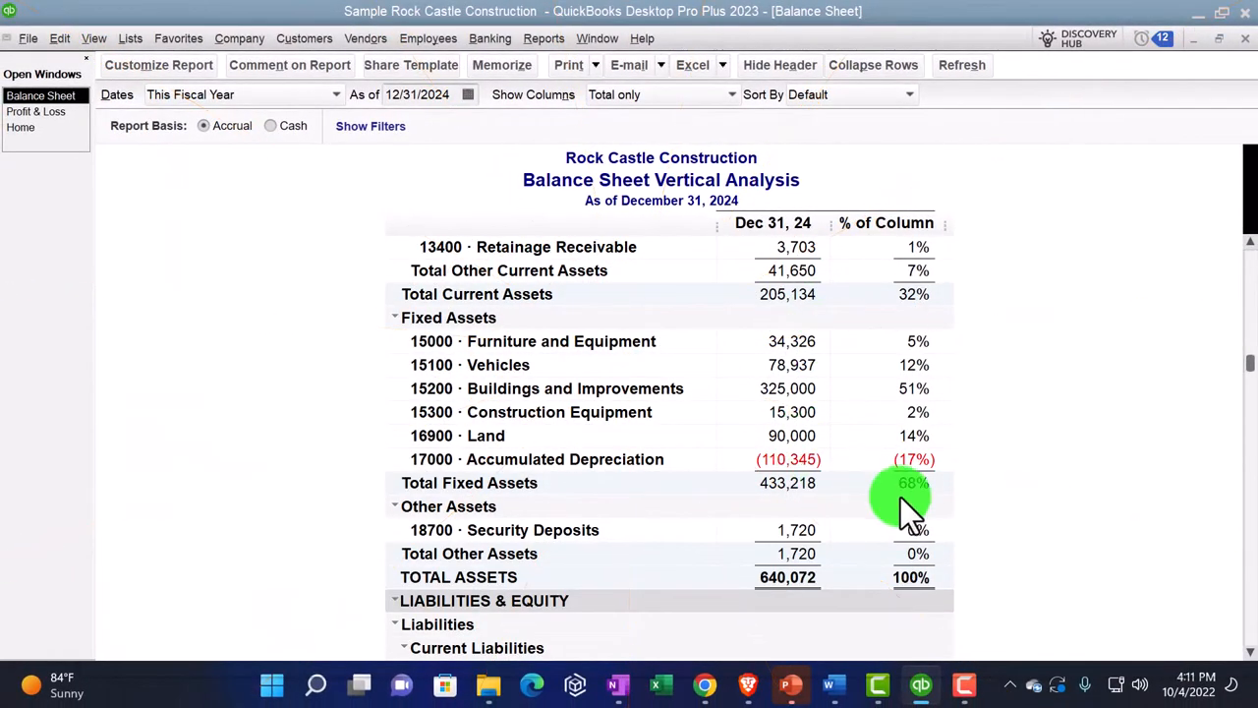
{"action": "scroll", "scroll_direction": "down", "scroll_amount": 3}
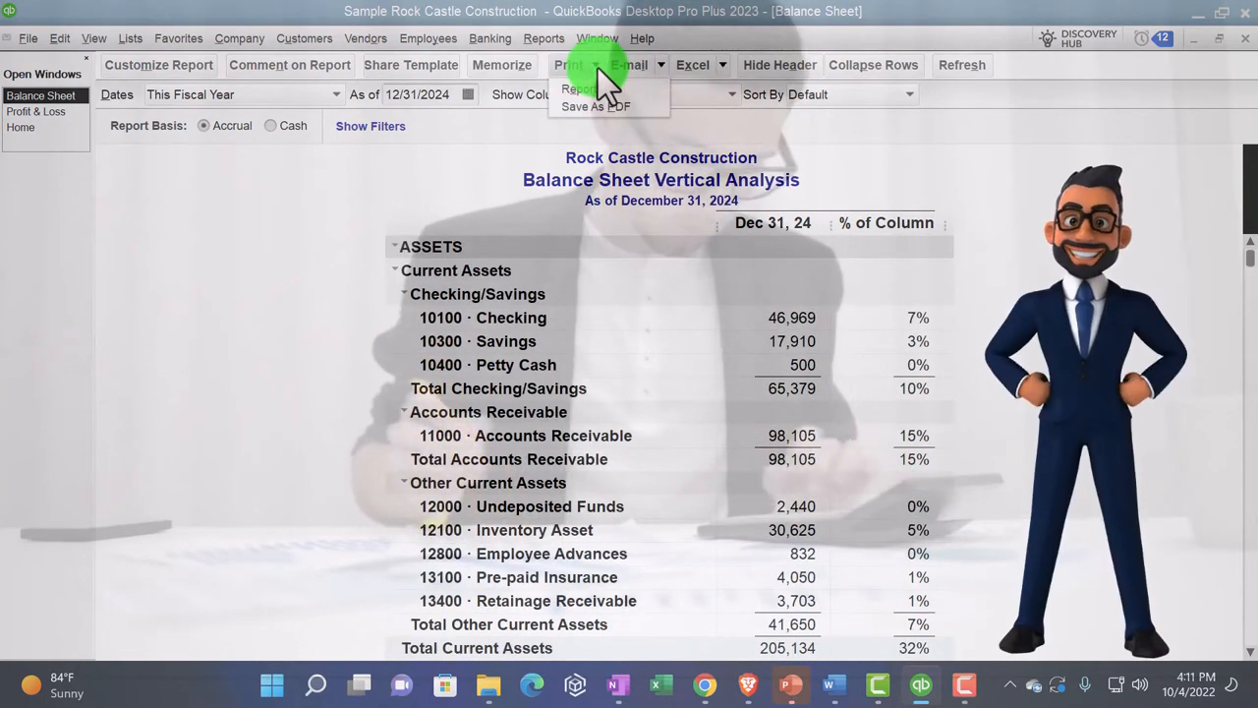
{"action": "left_click", "coordinate": [578, 88]}
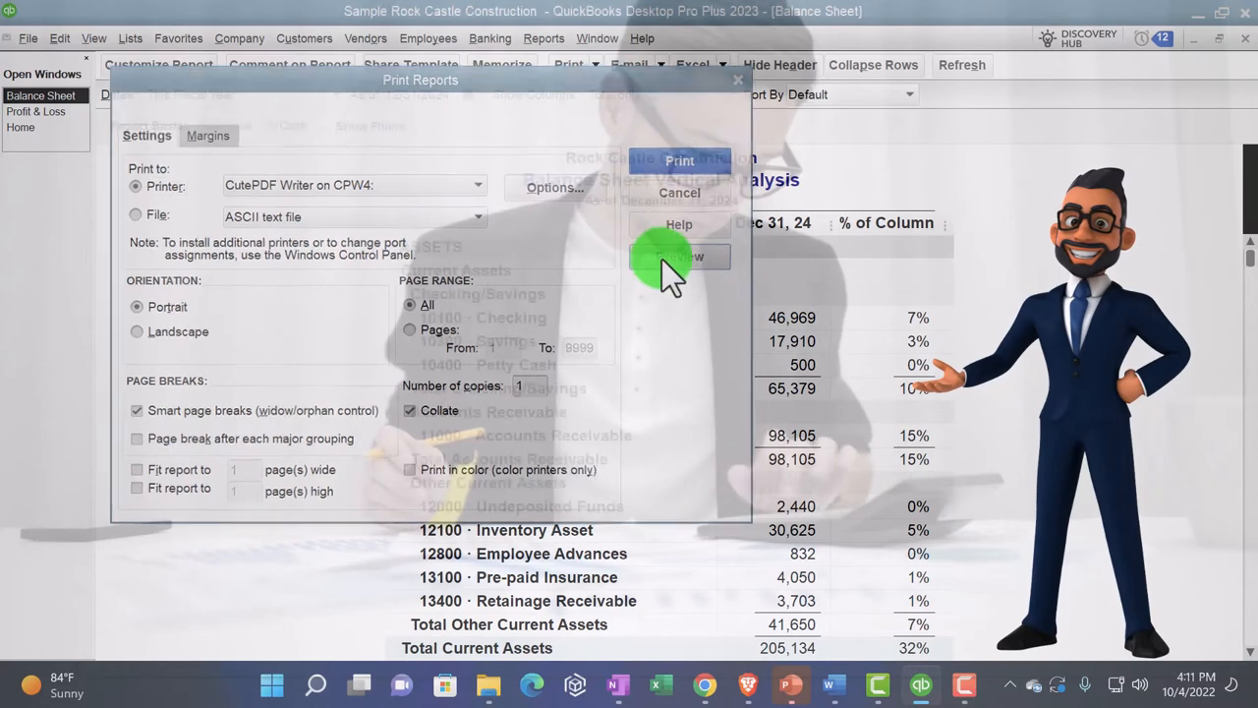
{"action": "left_click", "coordinate": [679, 256]}
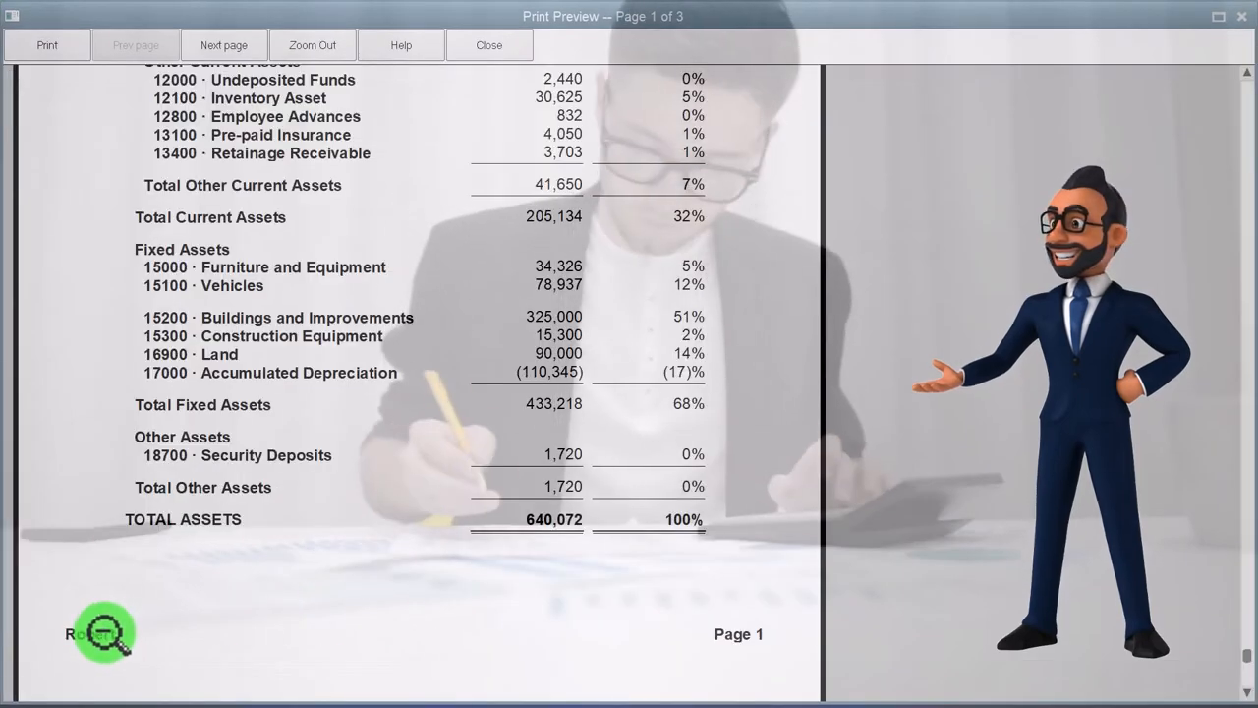